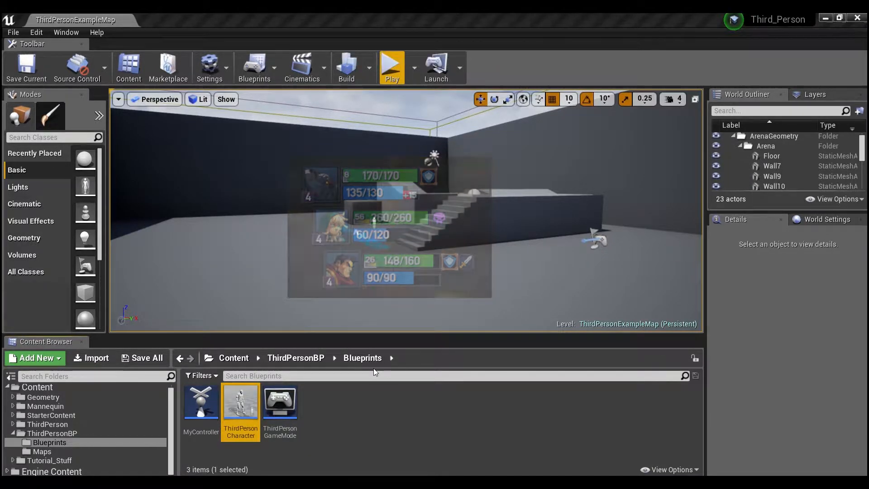
mouse_move(240, 402)
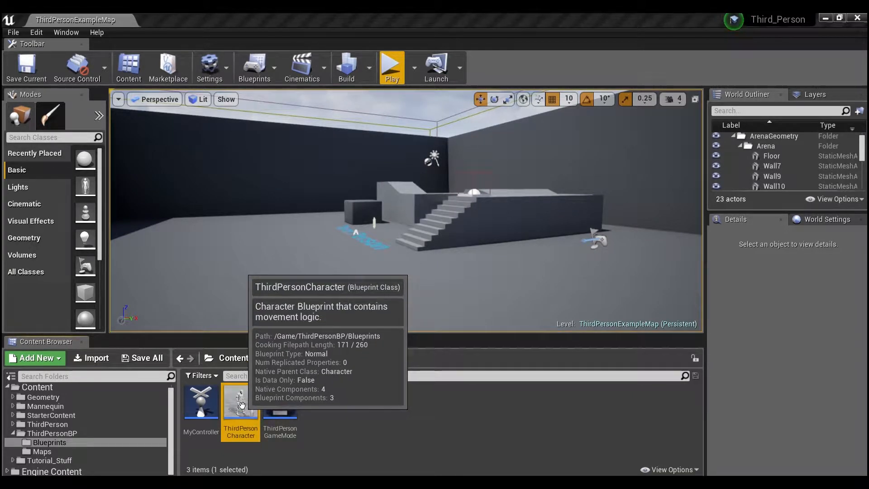
- Open the ThirdPersonCharacter blueprint from the Content Browser's Blueprints folder
double_click(240, 401)
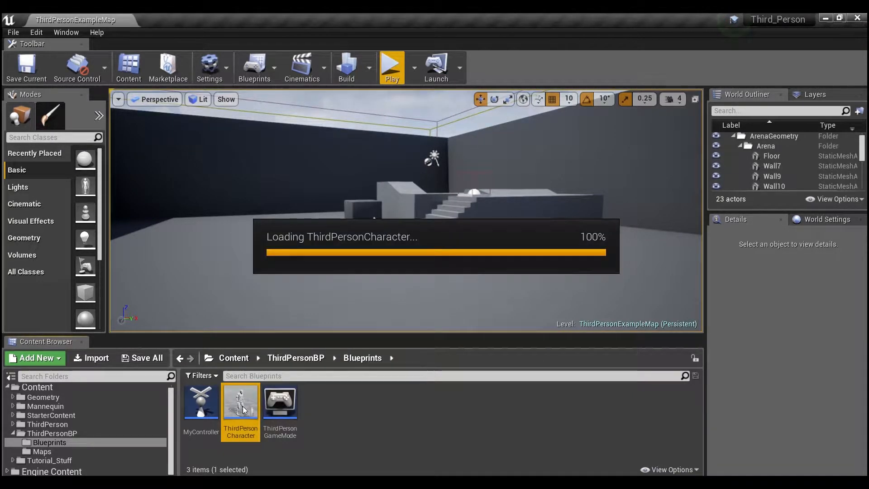
double_click(240, 401)
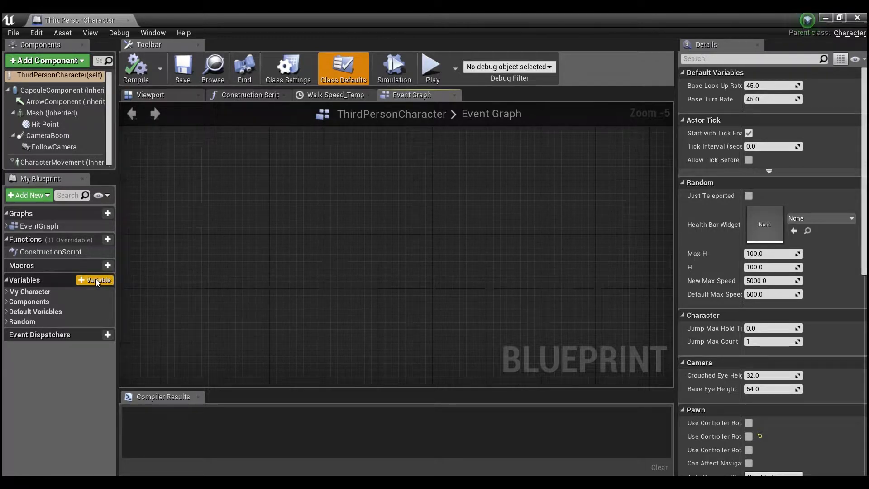
- Add a Float variable named Health, compile, and give it a default value of 100.0
click(94, 280)
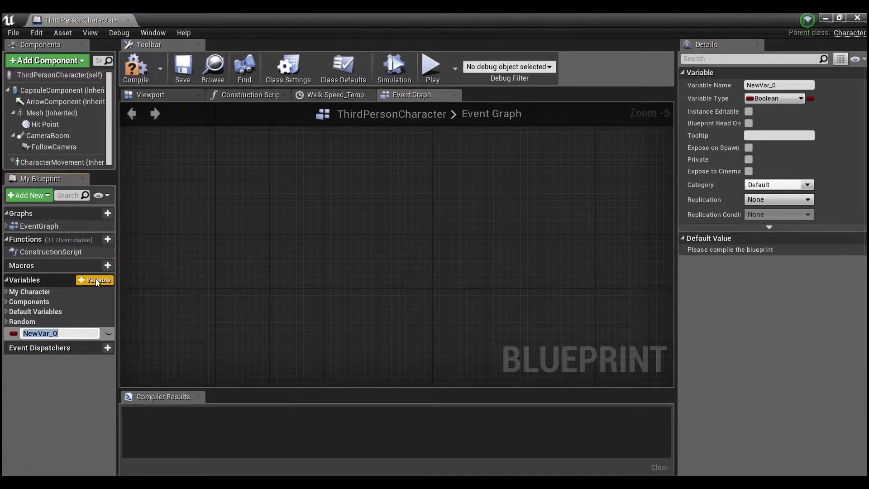
text(Health)
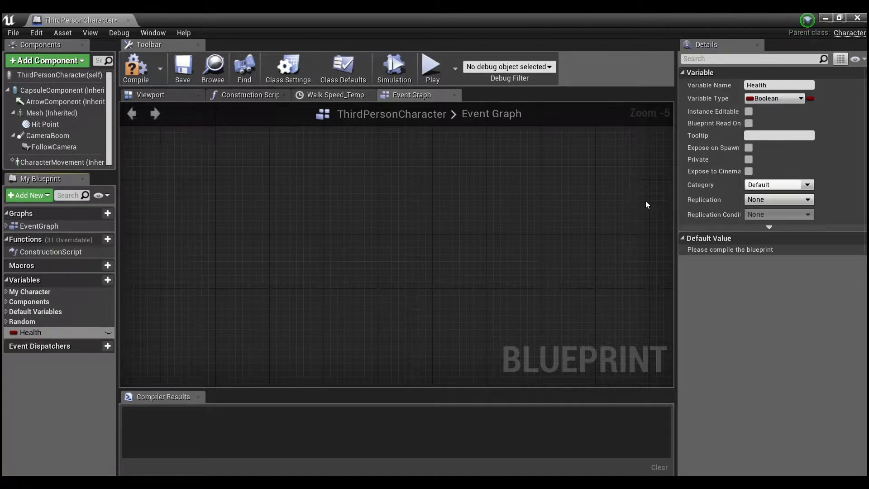
click(775, 97)
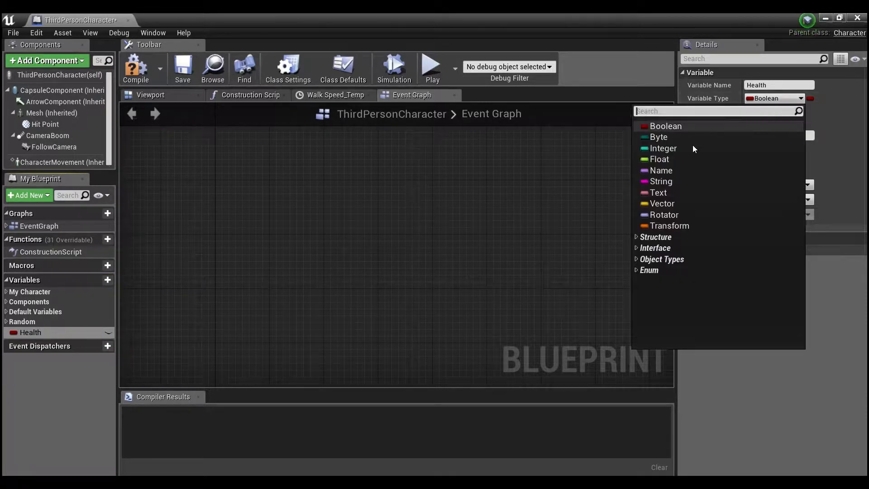
click(659, 159)
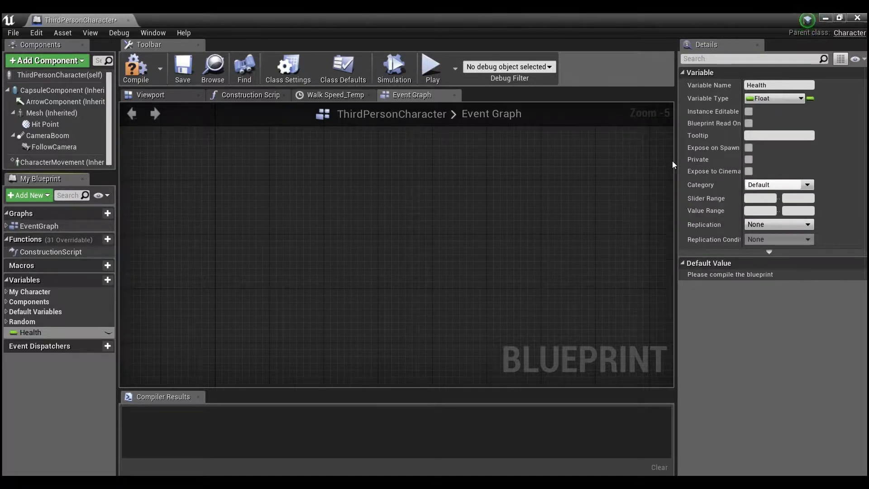
mouse_move(135, 68)
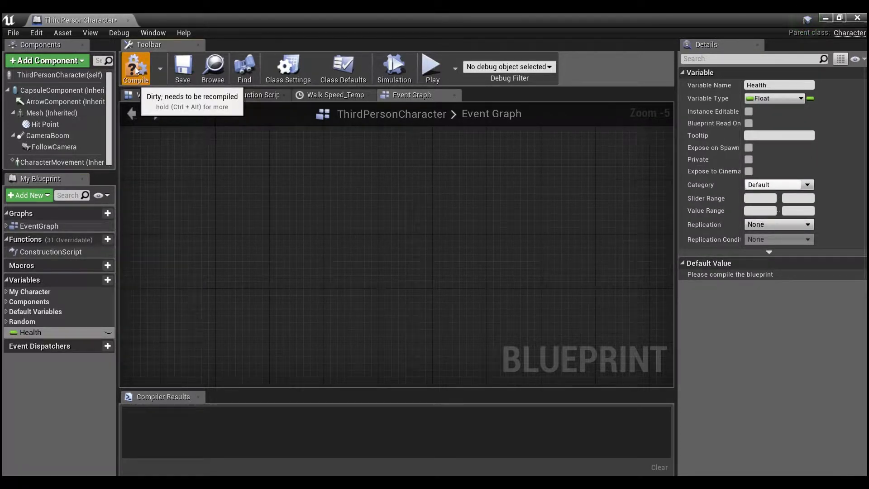
click(134, 68)
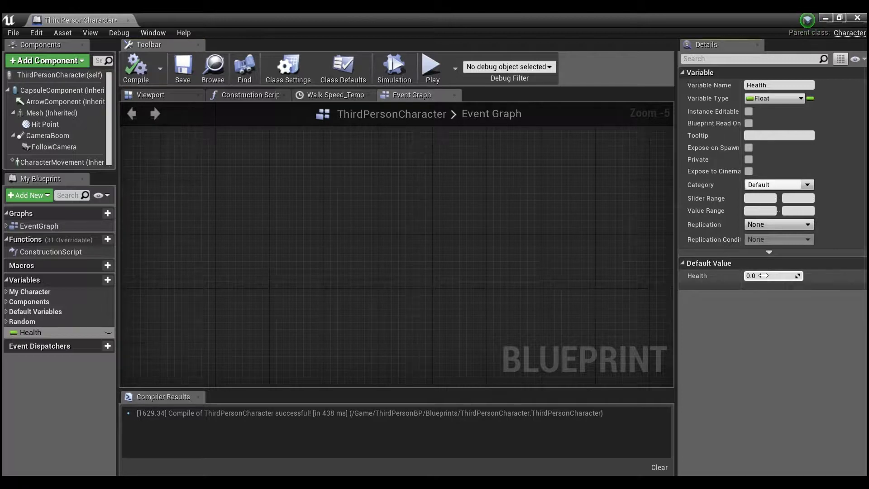
click(770, 275)
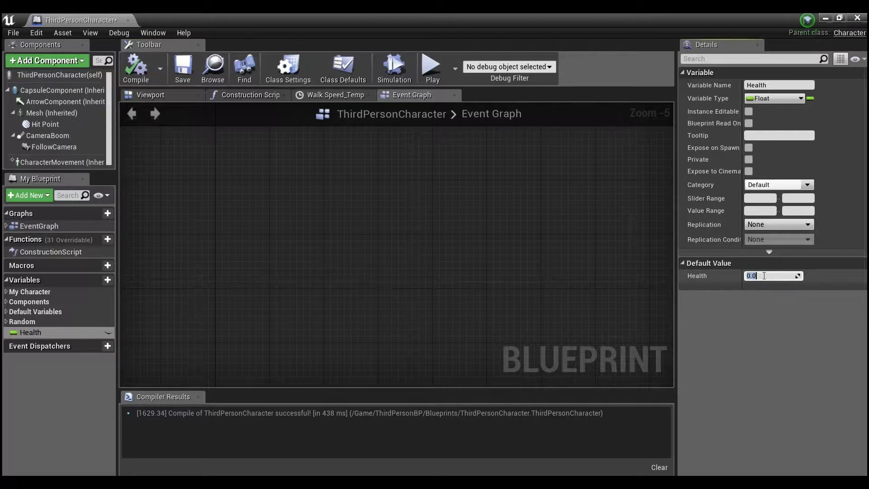
text(100.0)
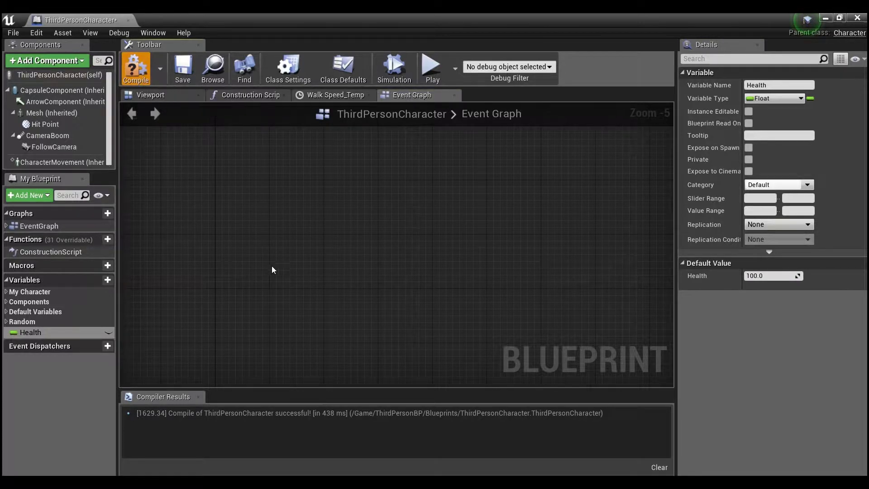
mouse_move(28, 332)
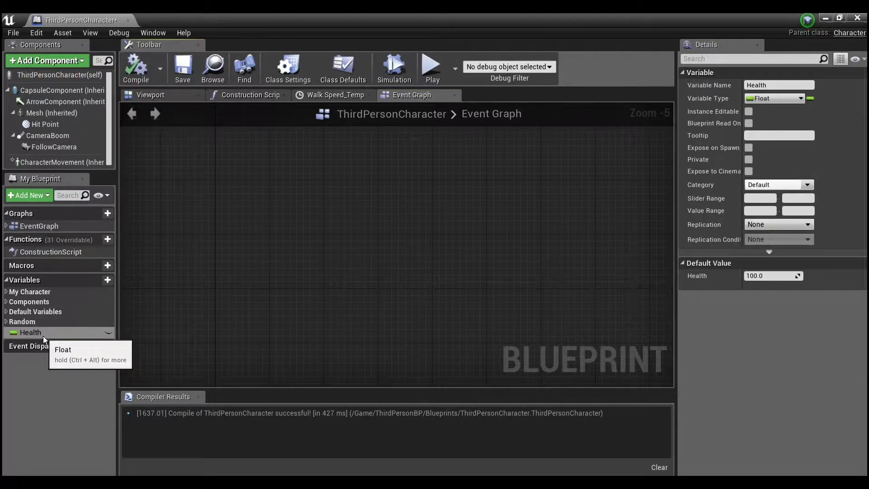
mouse_move(125, 309)
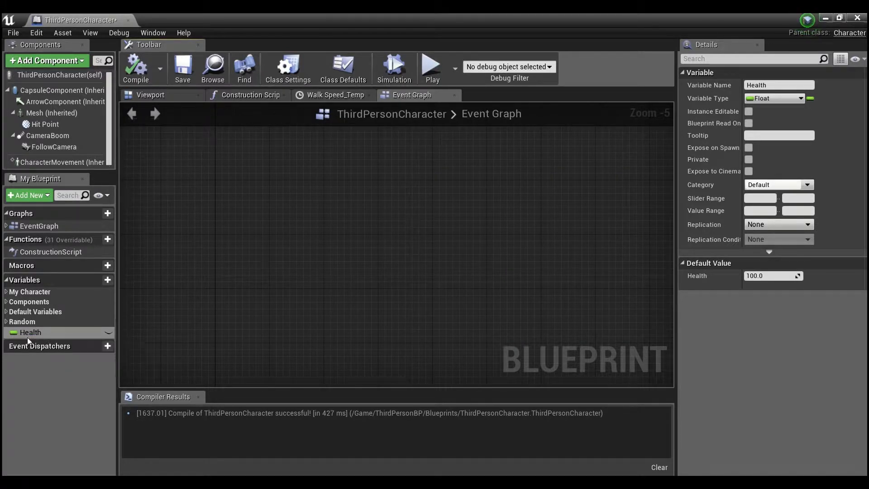
mouse_move(60, 340)
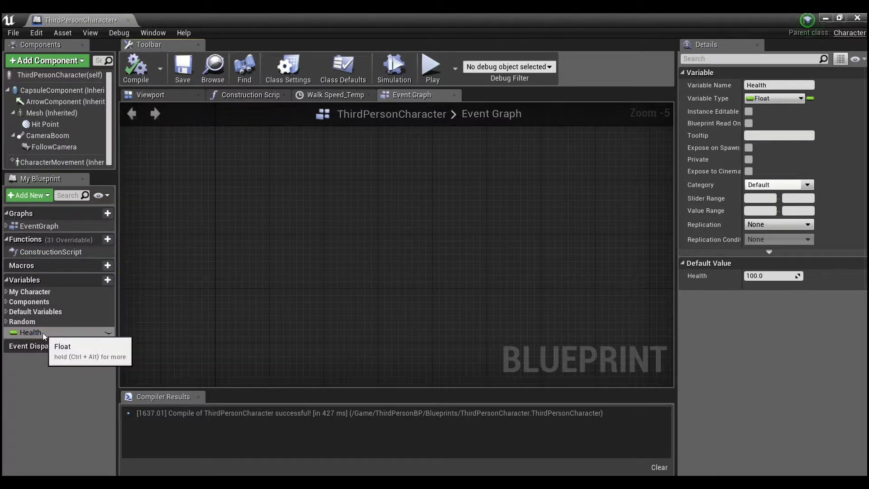
mouse_move(24, 335)
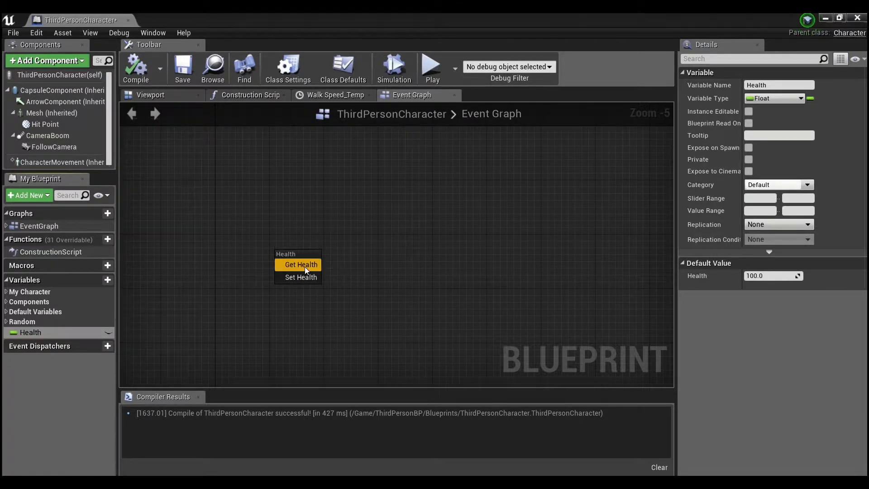
- Place a Get Health node in the Event Graph
click(300, 264)
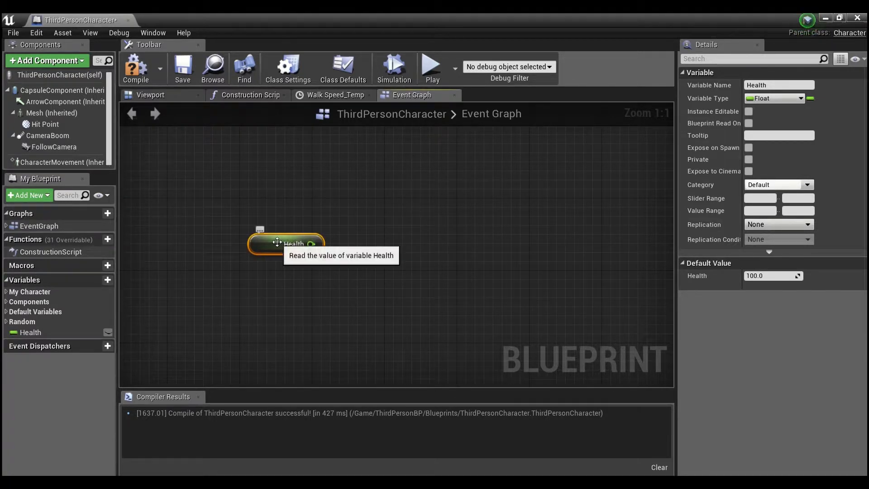
mouse_move(429, 254)
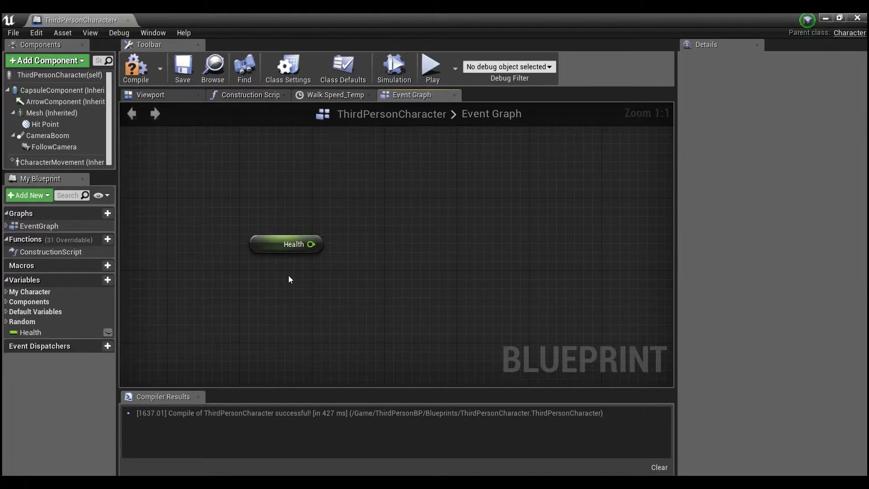
mouse_move(271, 248)
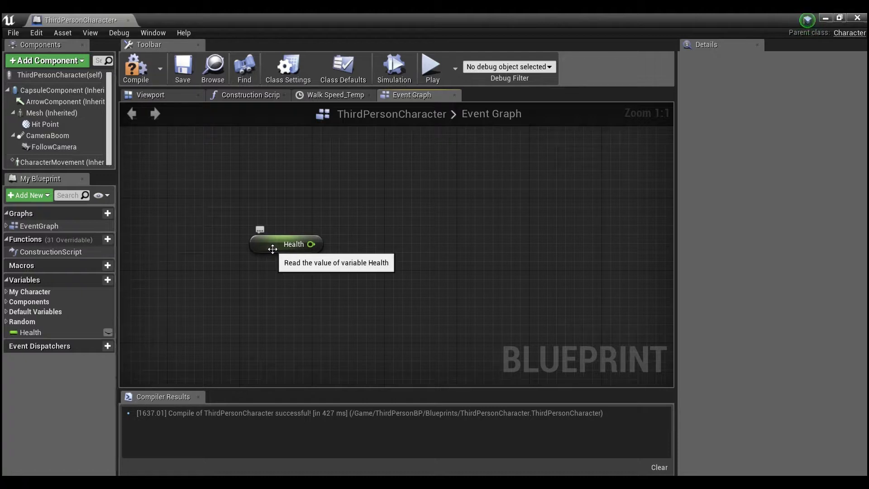
mouse_move(303, 192)
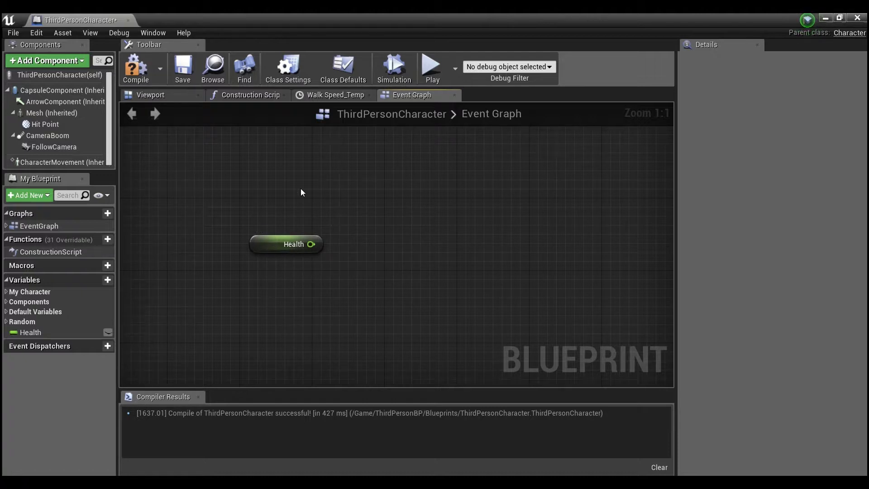
mouse_move(340, 270)
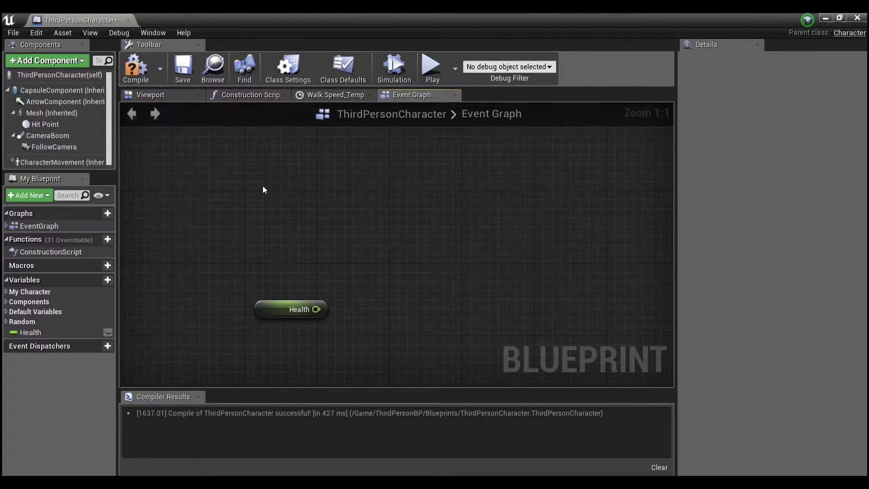
mouse_move(271, 207)
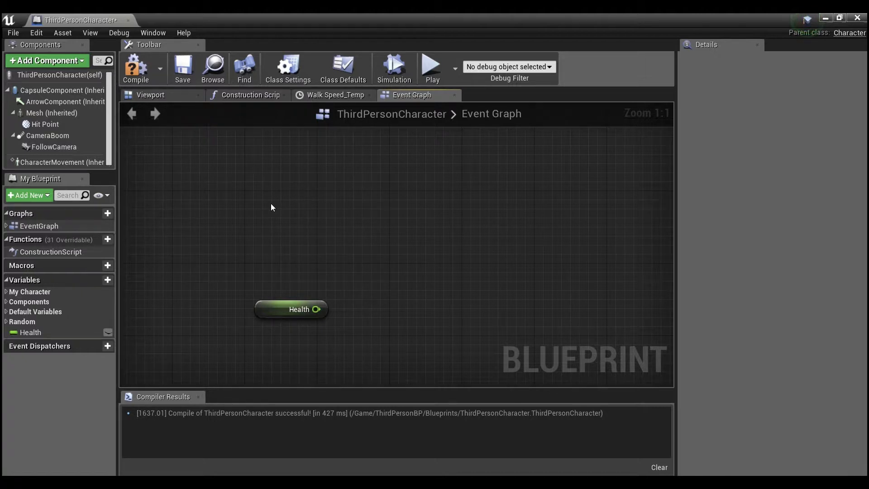
- Add an F keyboard event node to the Event Graph above the Get Health node
right_click(271, 207)
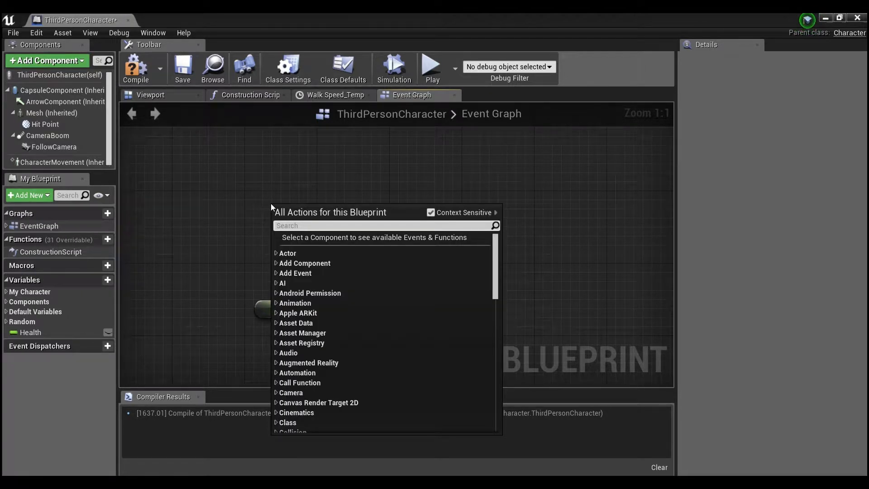
text(f key)
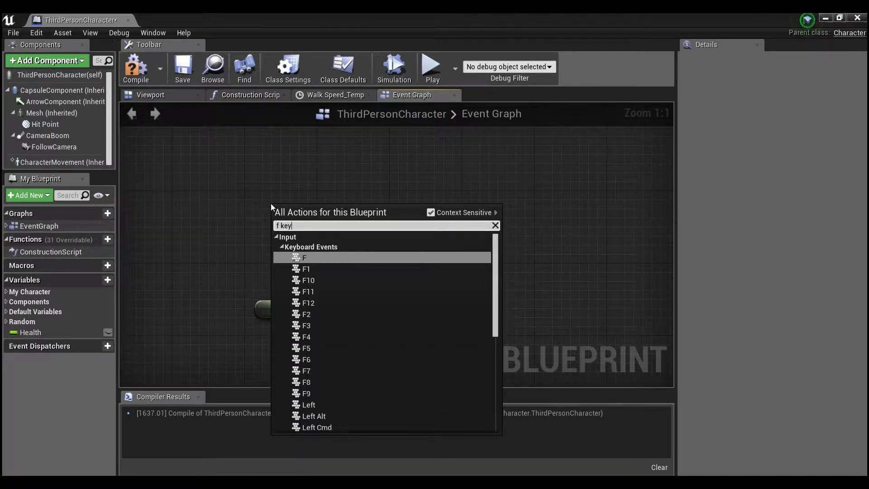
click(303, 257)
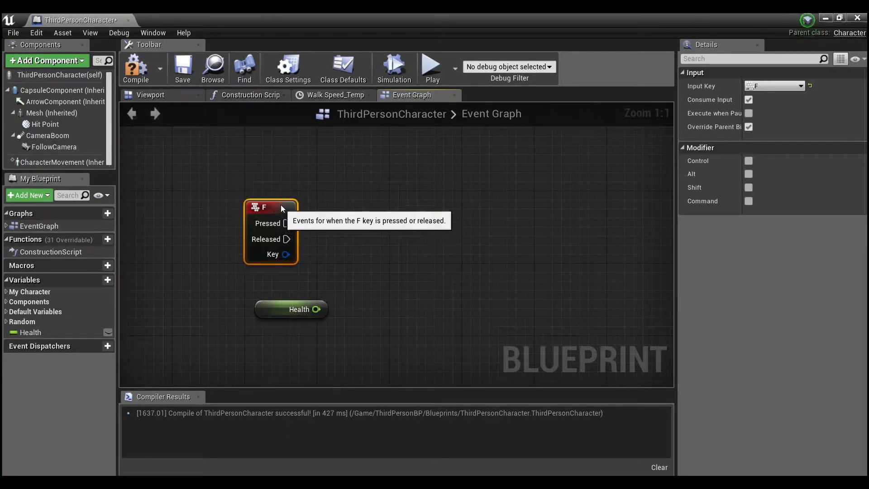
click(290, 308)
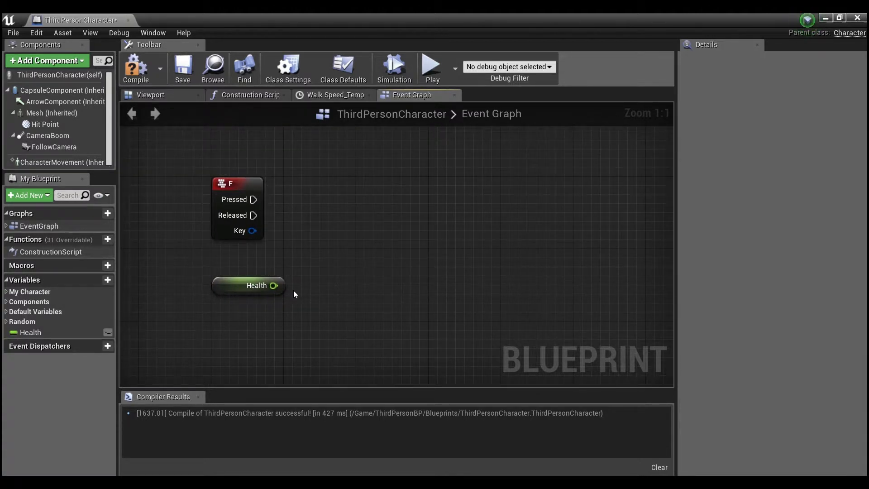
mouse_move(238, 285)
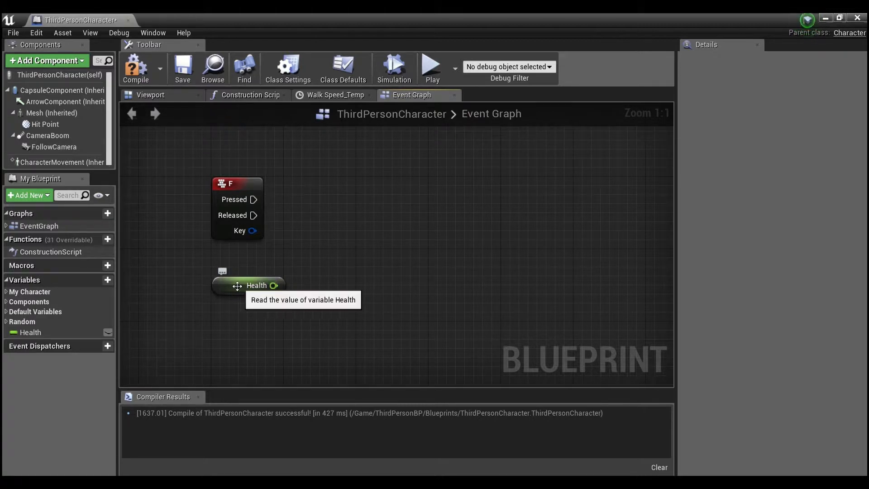
- Wire Health into a float minus float node subtracting 10
click(256, 285)
text(m)
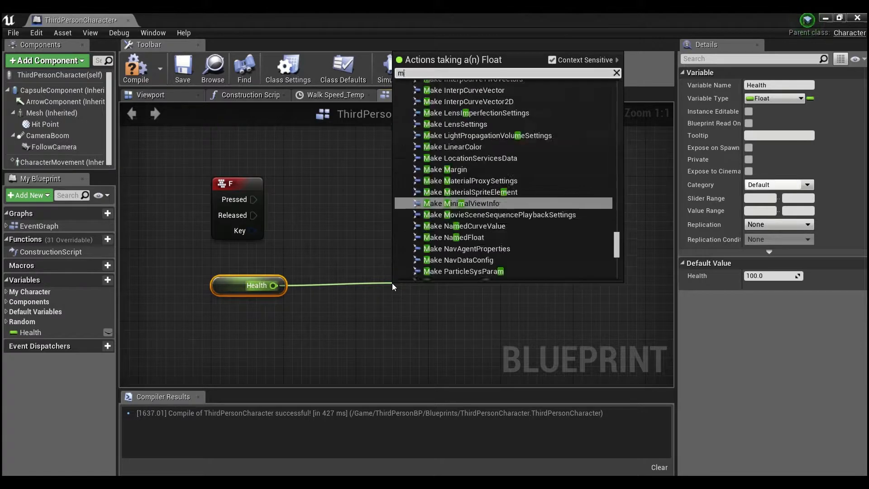
text(inus)
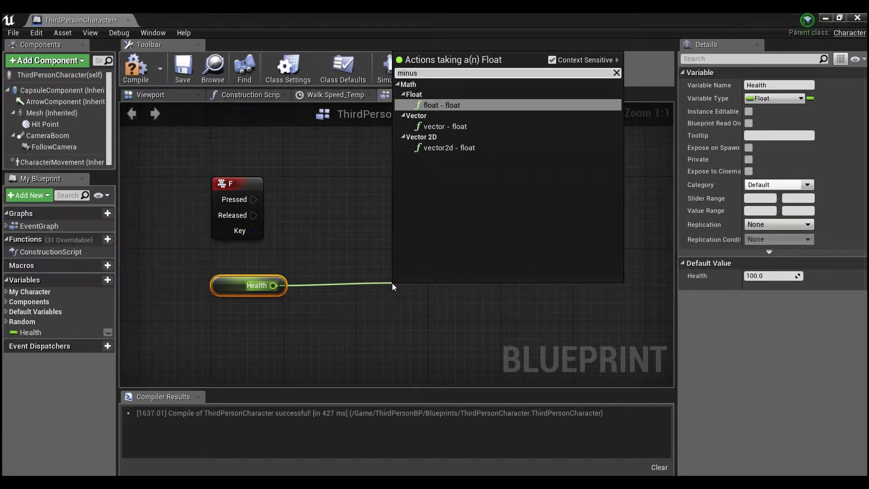
click(441, 105)
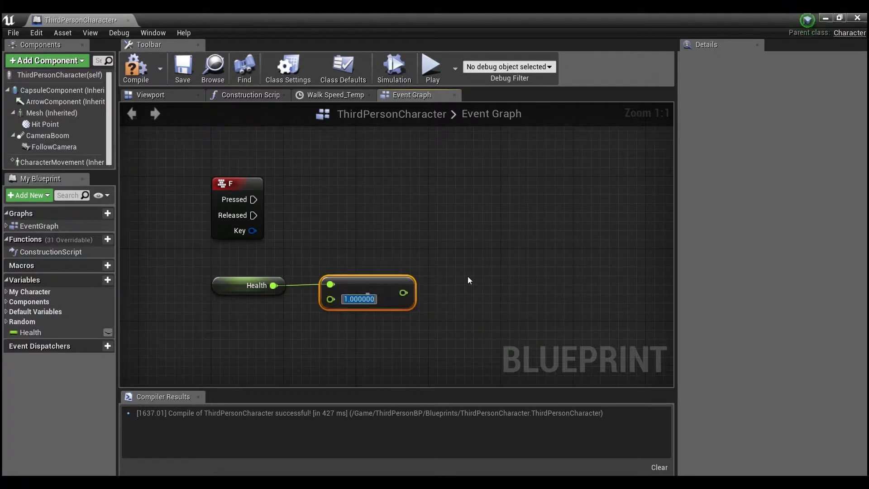
text(10)
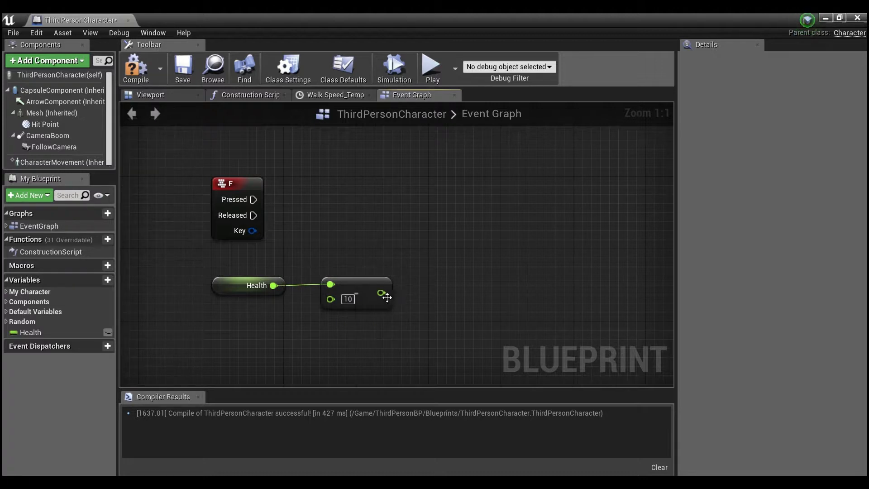
- Start a connection from the subtraction result, then from F Pressed toward a new node
drag(382, 292, 465, 288)
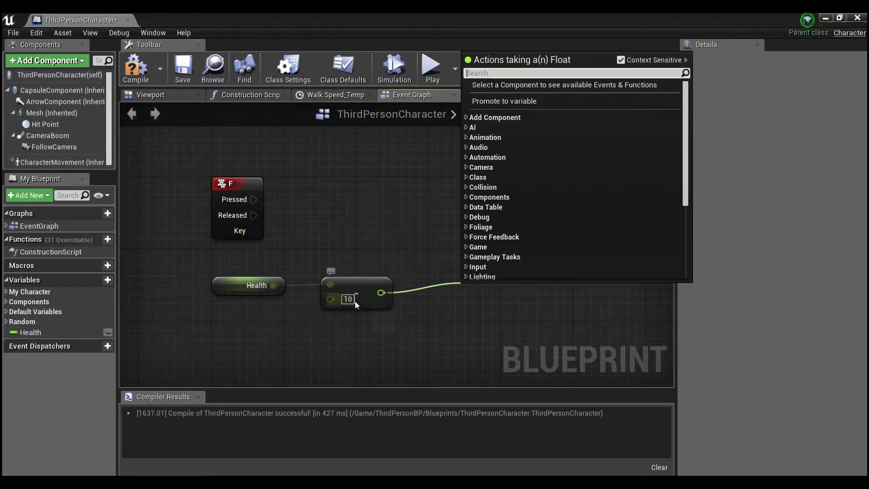
click(304, 226)
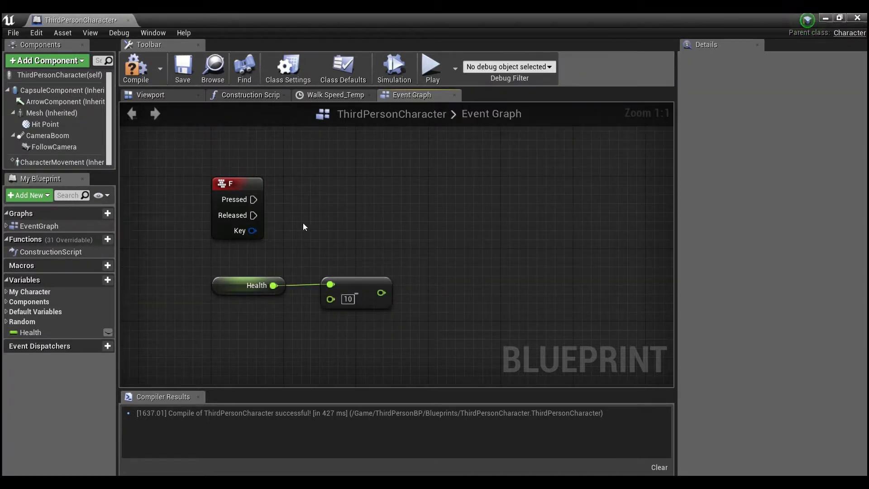
mouse_move(256, 199)
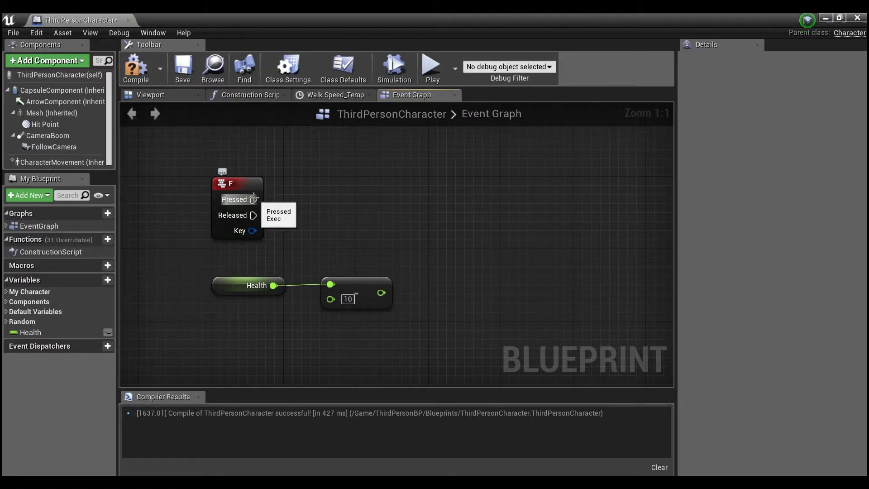
drag(254, 199, 433, 201)
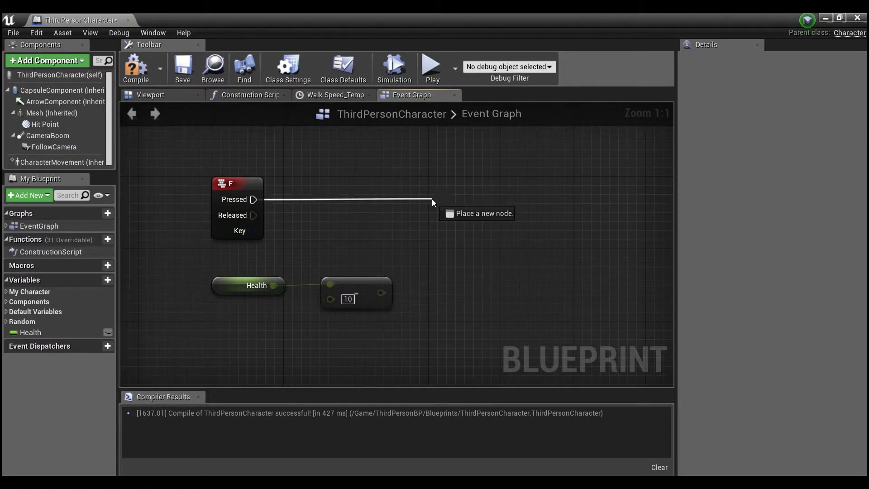
- Add Print String on F Pressed, feed it Health minus 10 via text conversion, and compile
text(print)
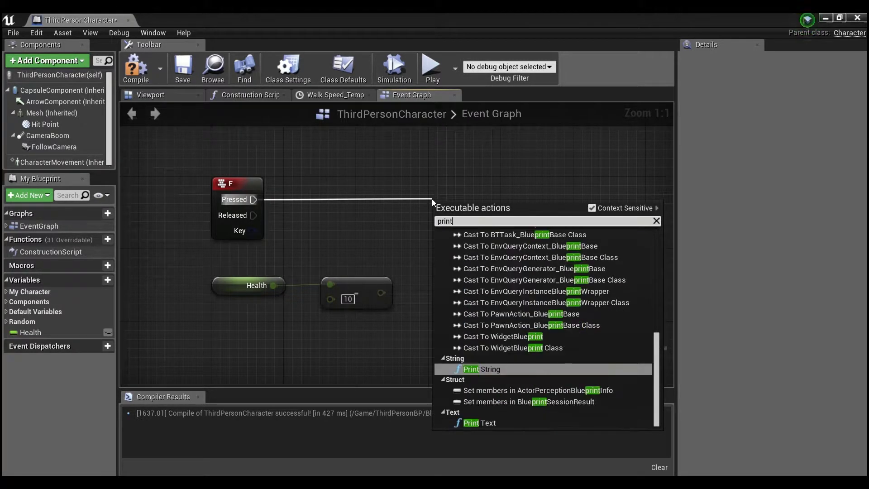
click(480, 369)
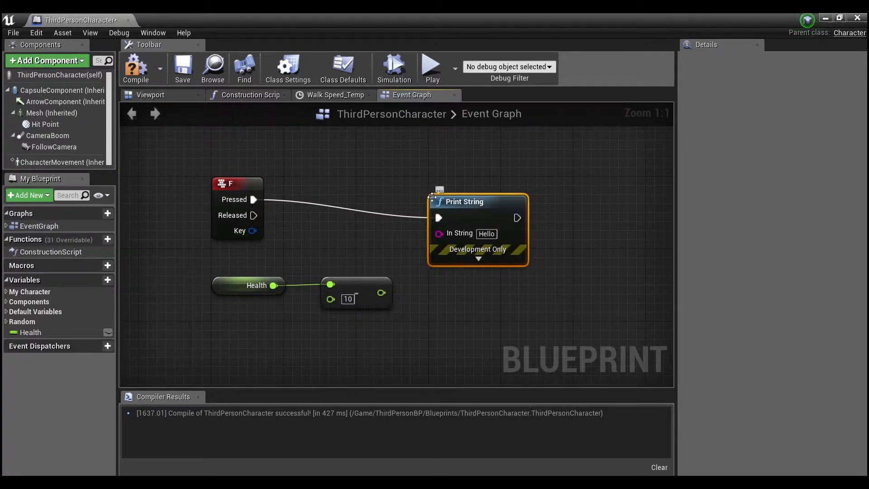
drag(465, 201, 562, 192)
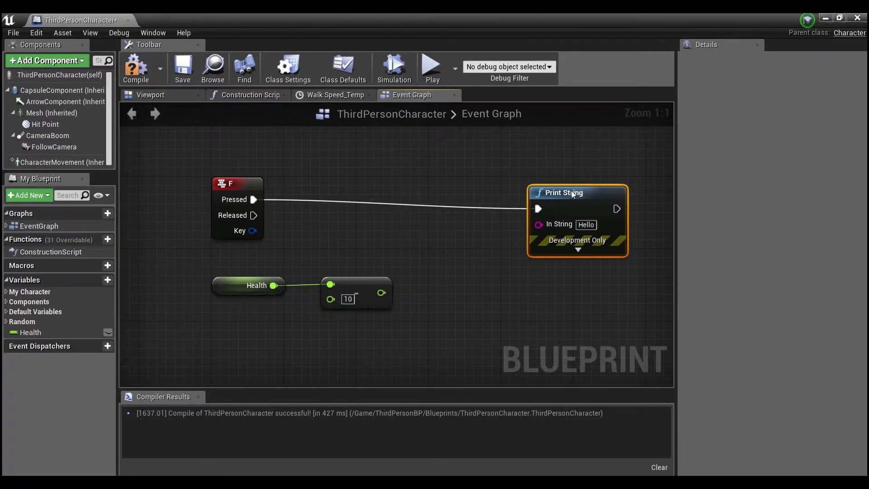
drag(576, 192, 585, 184)
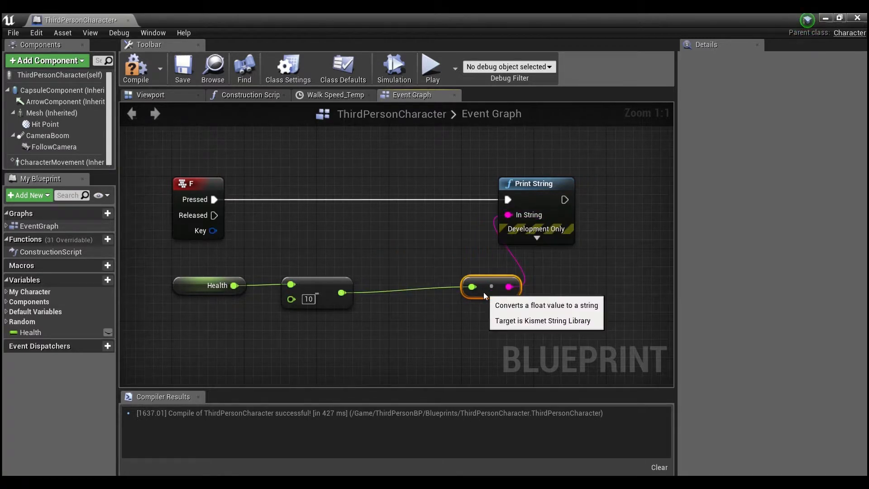
drag(491, 286, 447, 286)
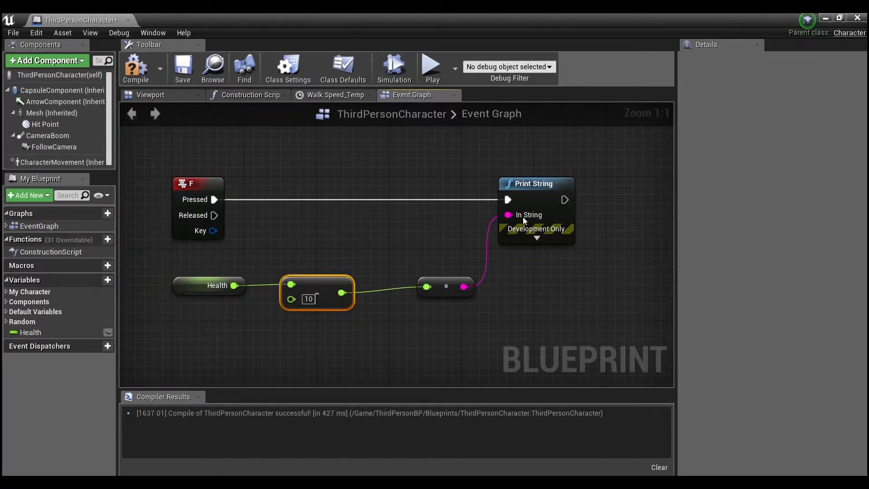
click(374, 229)
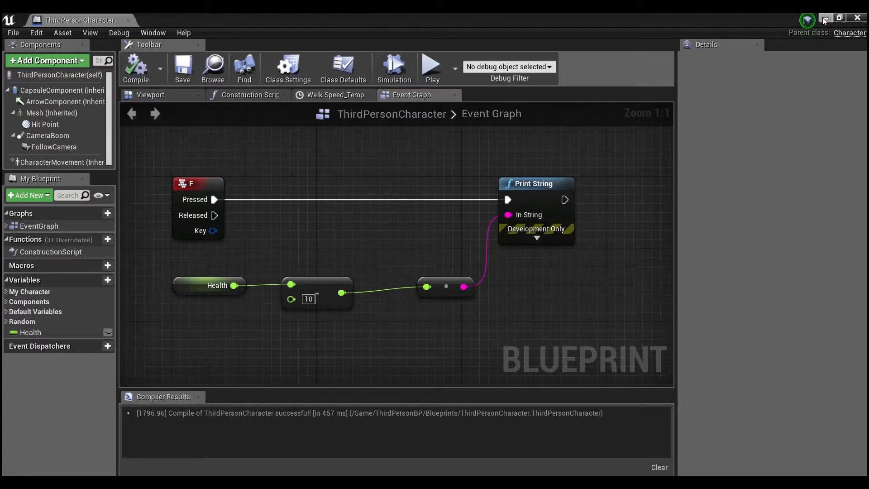
click(430, 66)
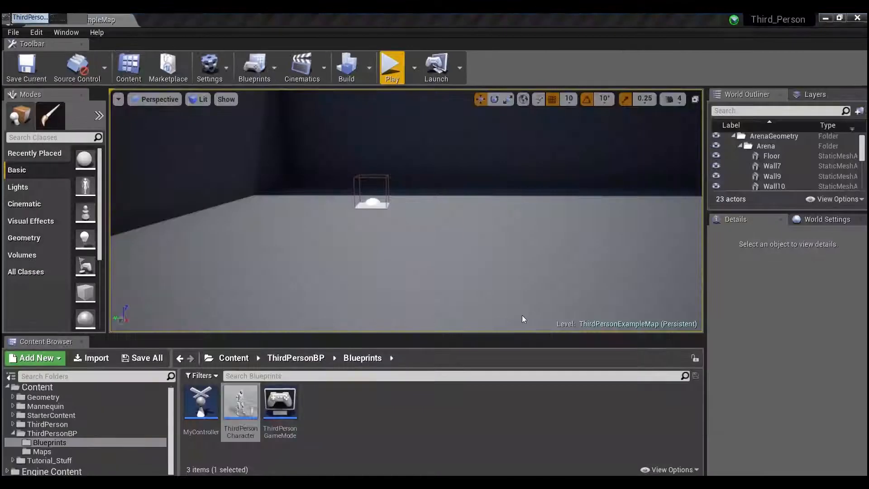
double_click(240, 402)
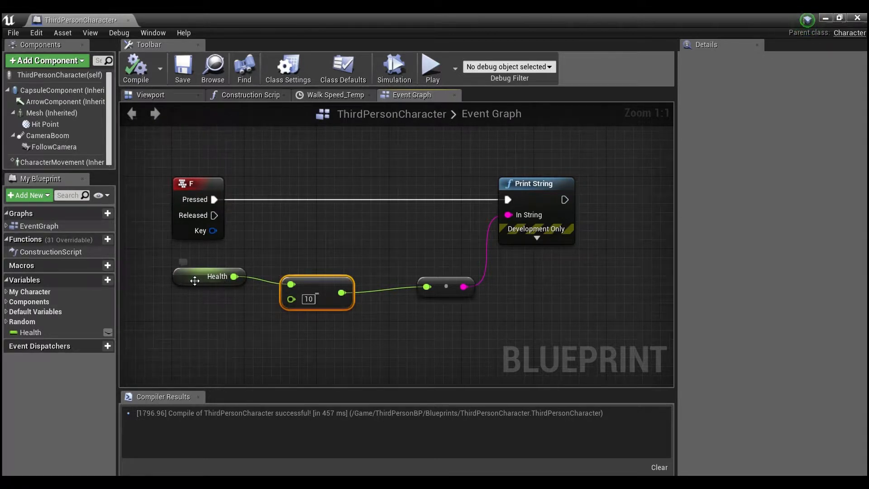
- Review the F event, Health getter and subtraction nodes in the graph
click(216, 276)
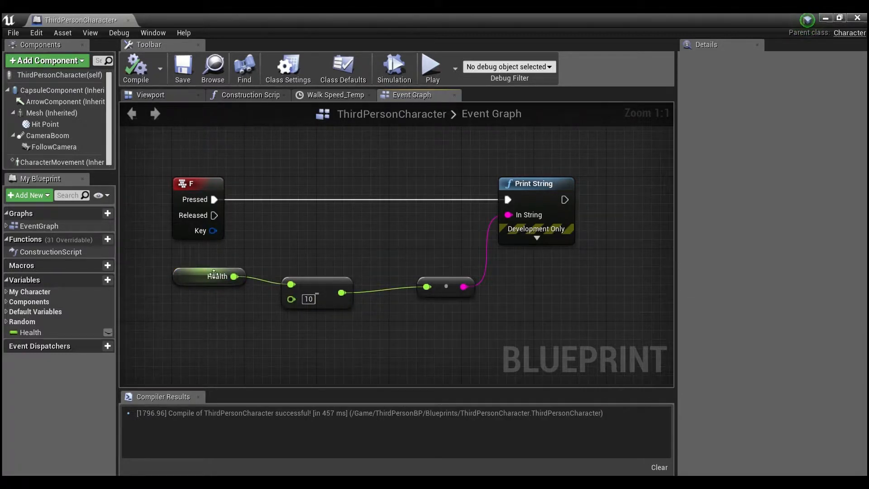
mouse_move(196, 184)
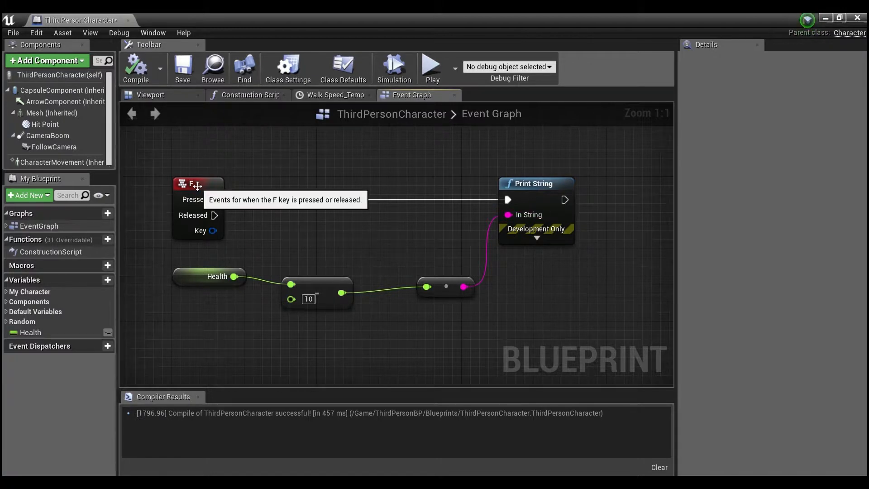
click(197, 183)
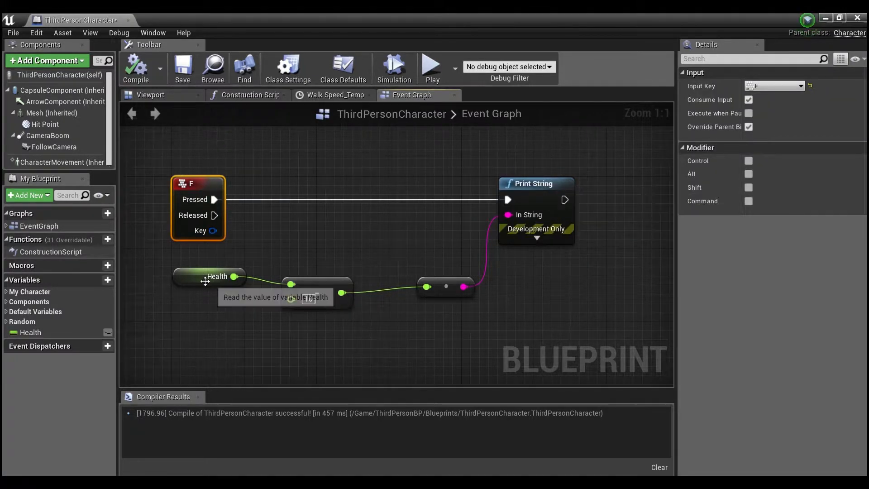
click(209, 276)
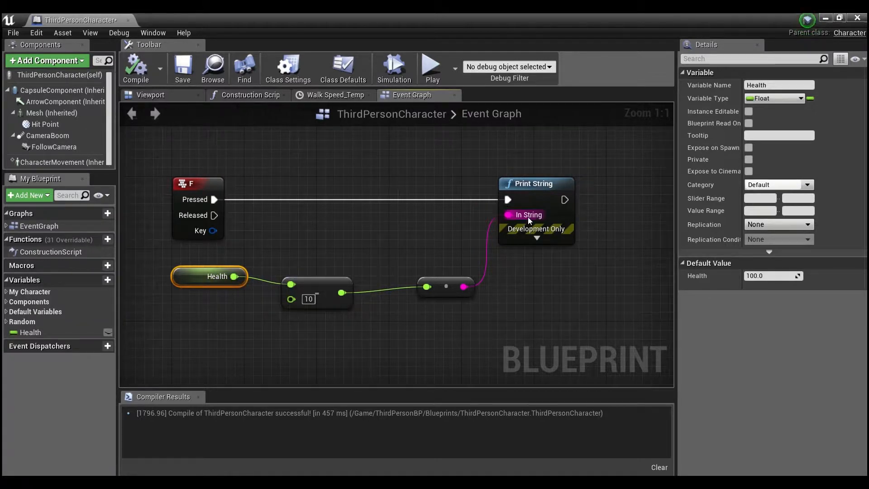
click(188, 258)
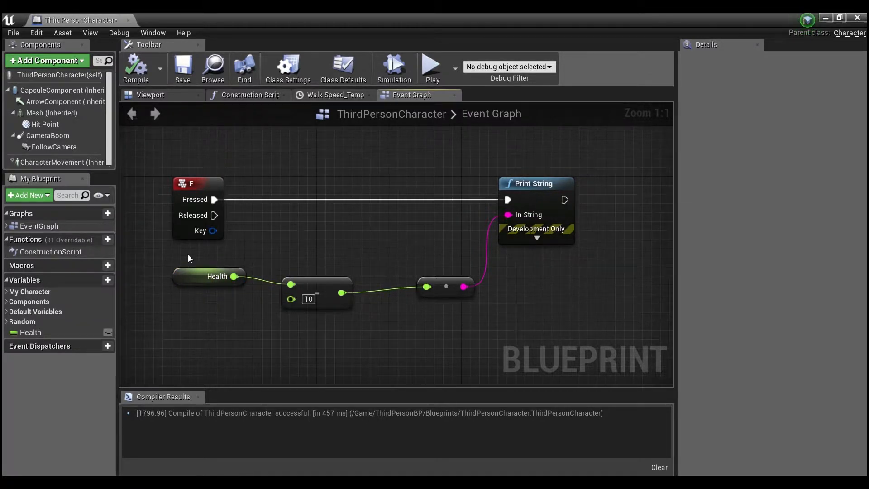
drag(172, 255, 370, 345)
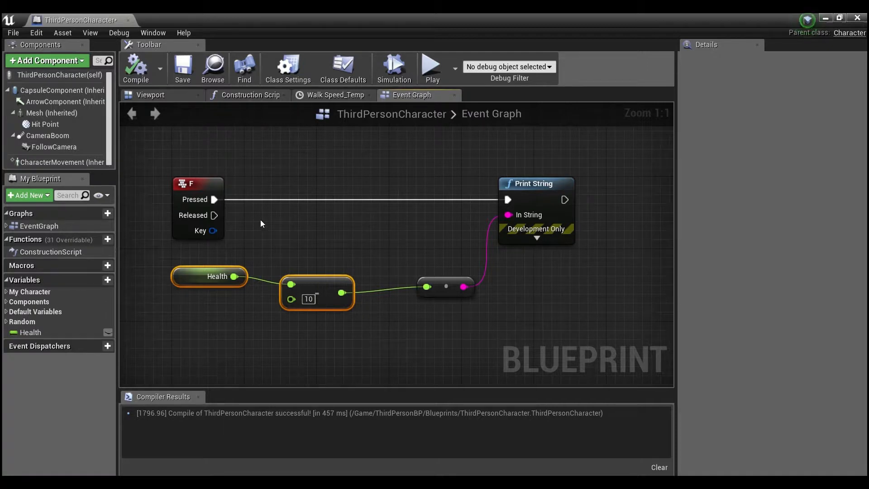
- Move the Print String node further right, keeping its wiring intact
drag(536, 184, 572, 183)
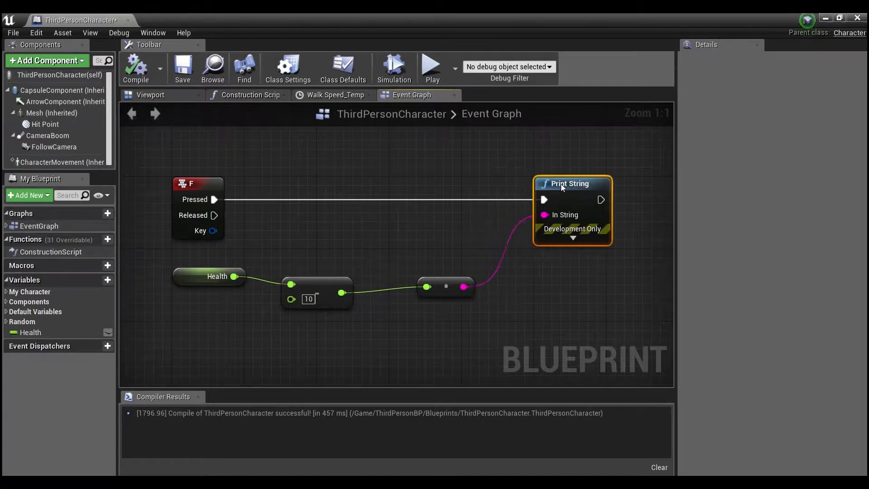
drag(572, 184, 639, 183)
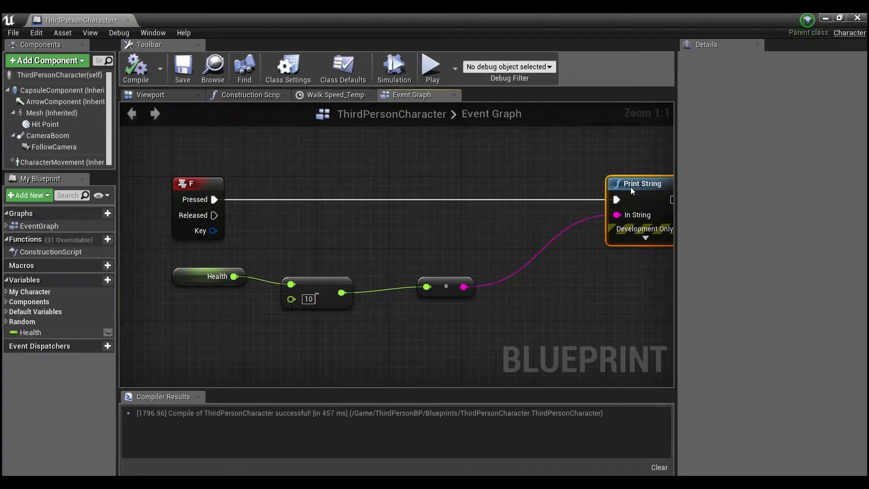
click(399, 243)
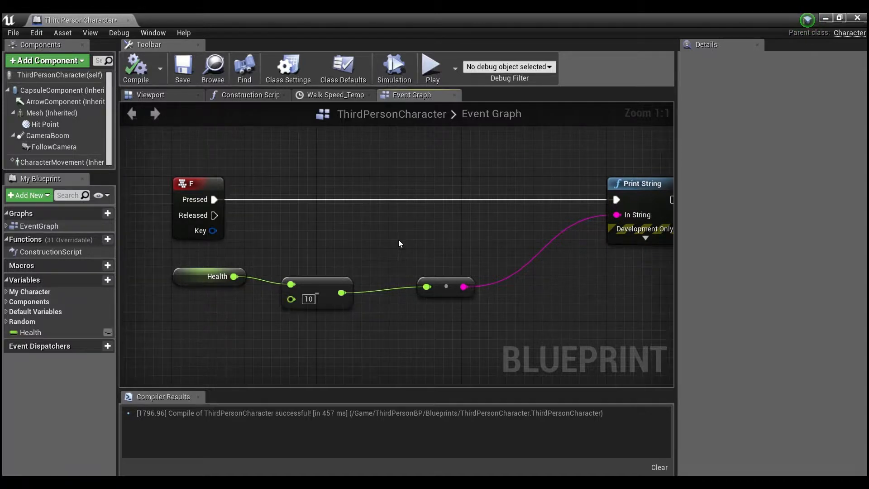
mouse_move(176, 268)
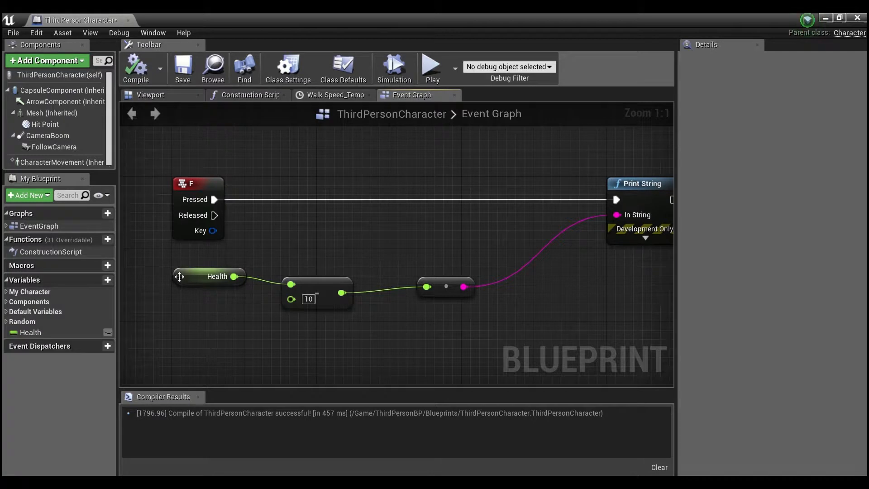
click(217, 276)
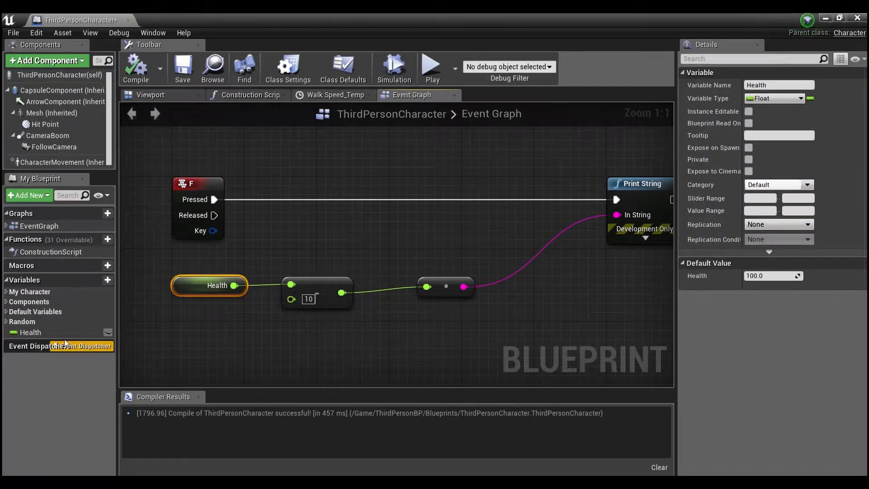
mouse_move(29, 332)
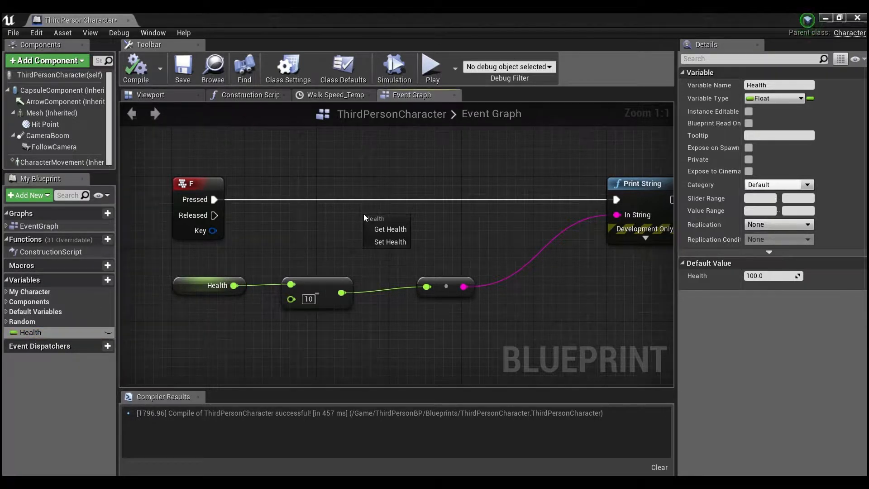
mouse_move(389, 229)
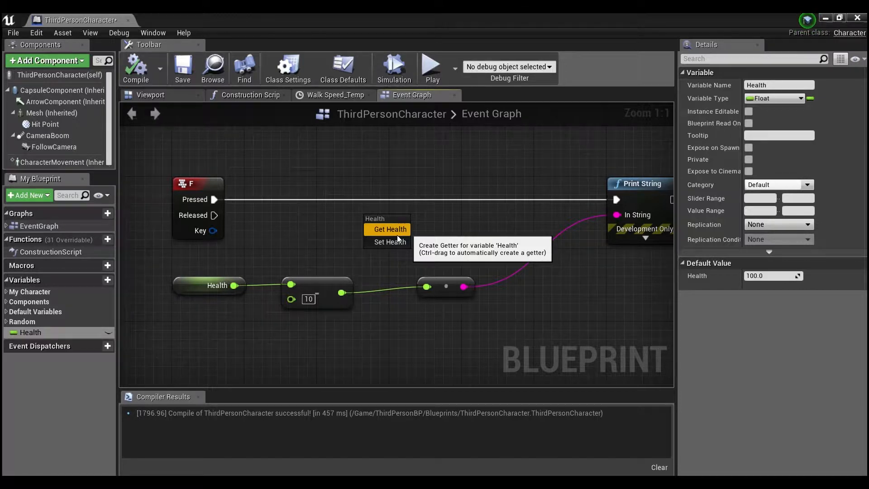
- Place a Set Health node between F and Print String and remove the text conversion node
click(389, 242)
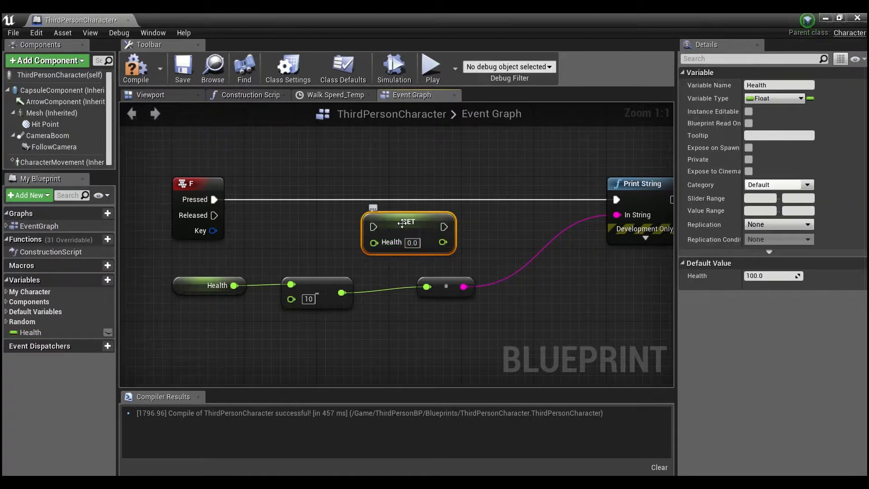
drag(408, 232, 426, 208)
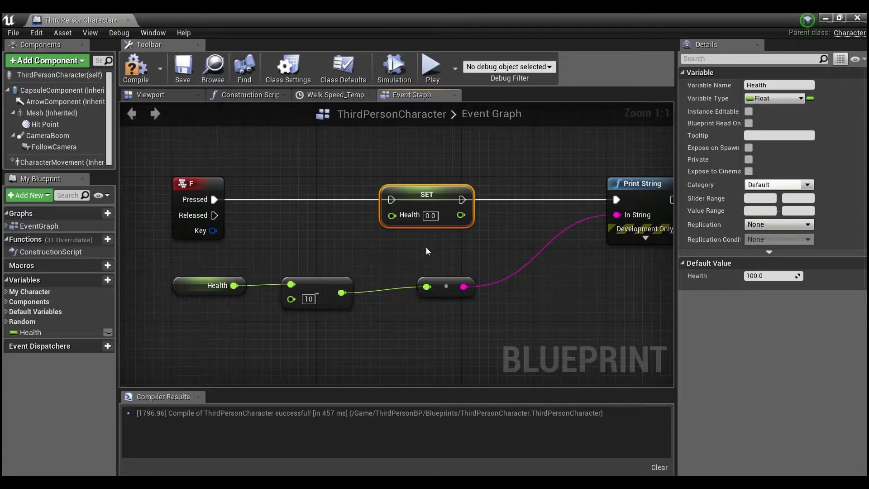
mouse_move(418, 249)
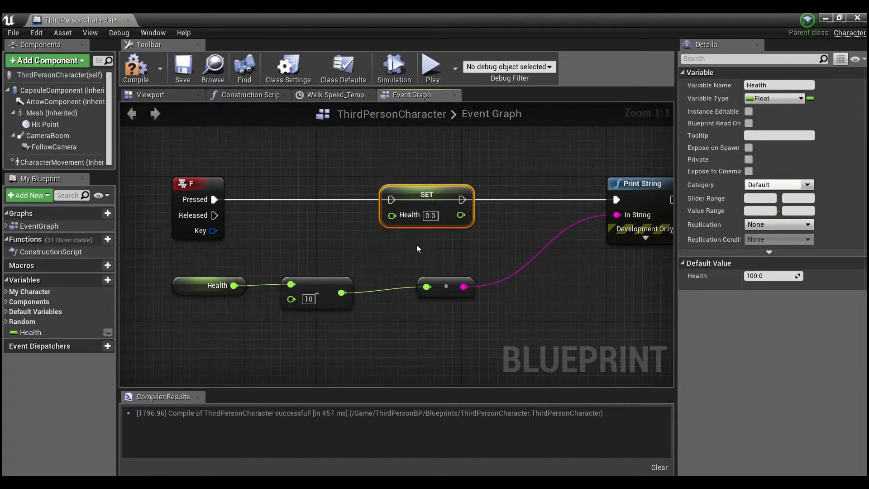
click(446, 287)
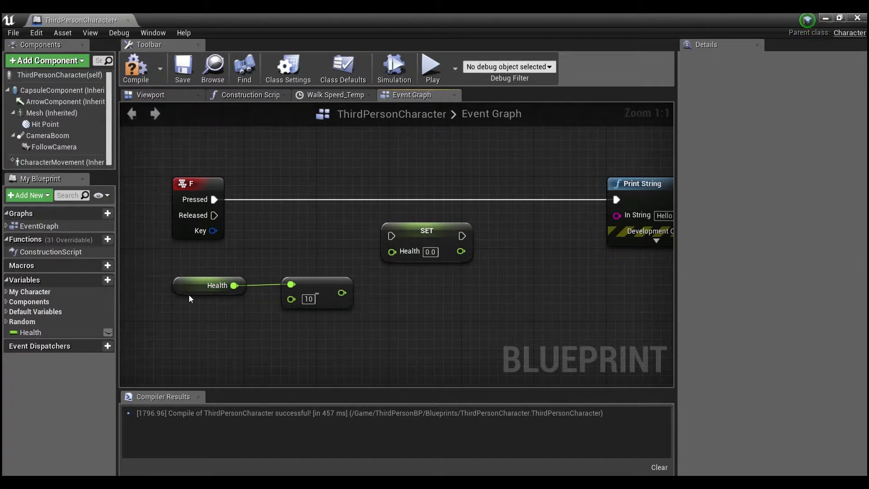
- Make F Pressed set Health to Health minus 10 and print the new Health value
click(216, 285)
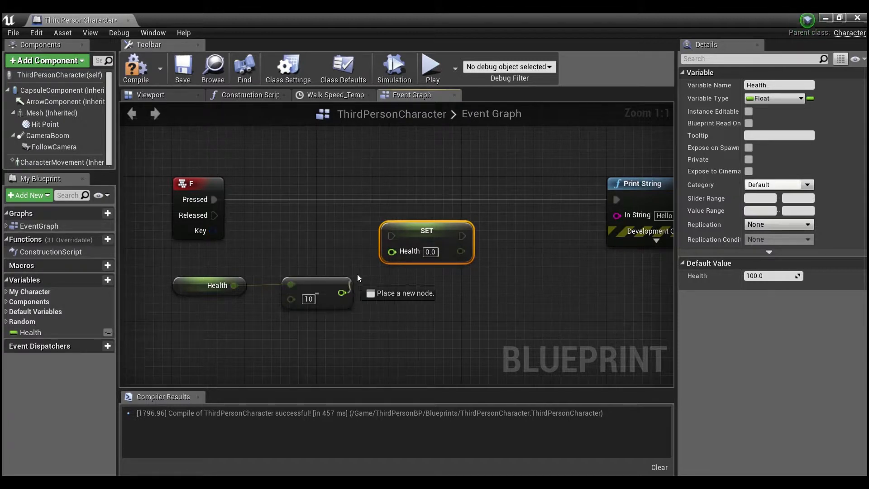
drag(343, 292, 392, 252)
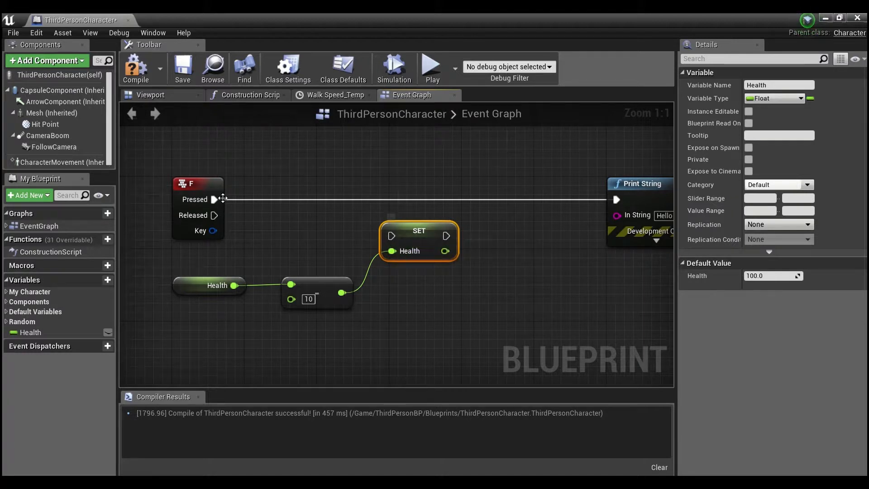
drag(219, 199, 391, 235)
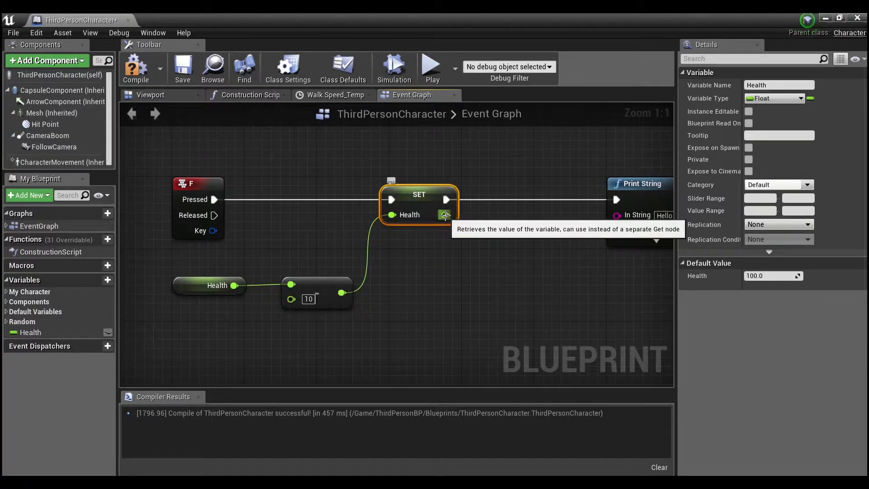
drag(446, 214, 621, 215)
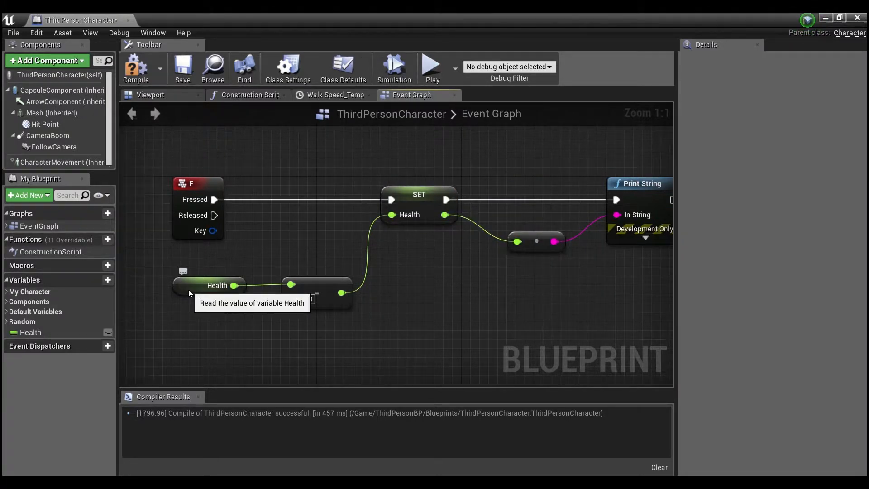
click(208, 285)
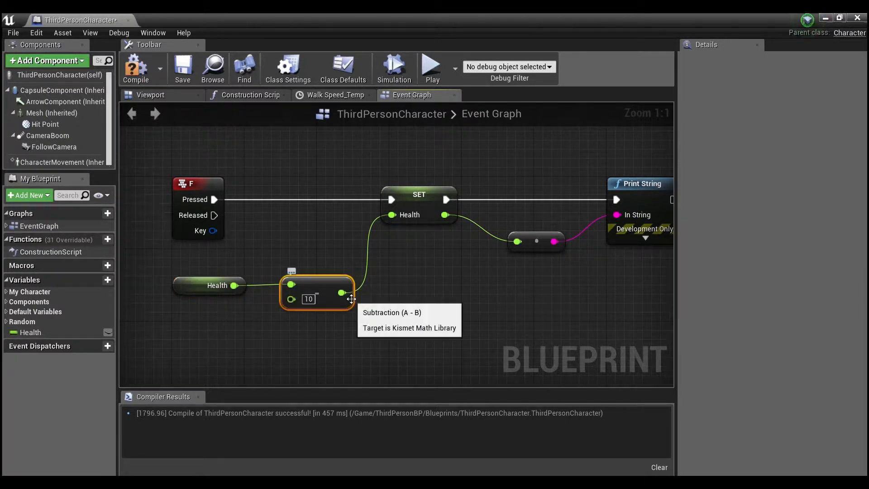
click(419, 205)
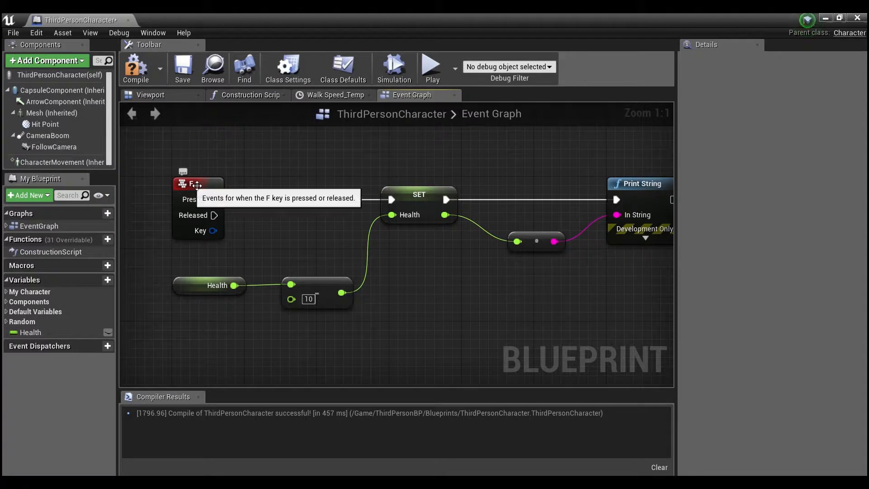
click(194, 184)
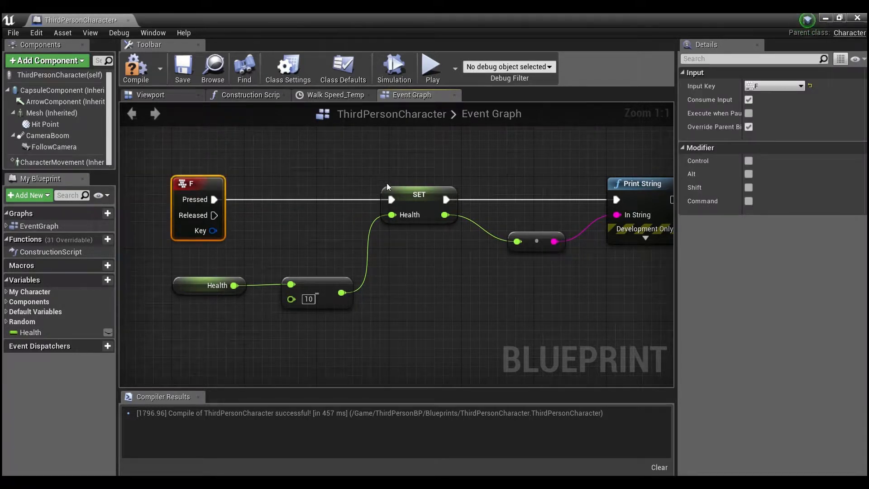
click(209, 285)
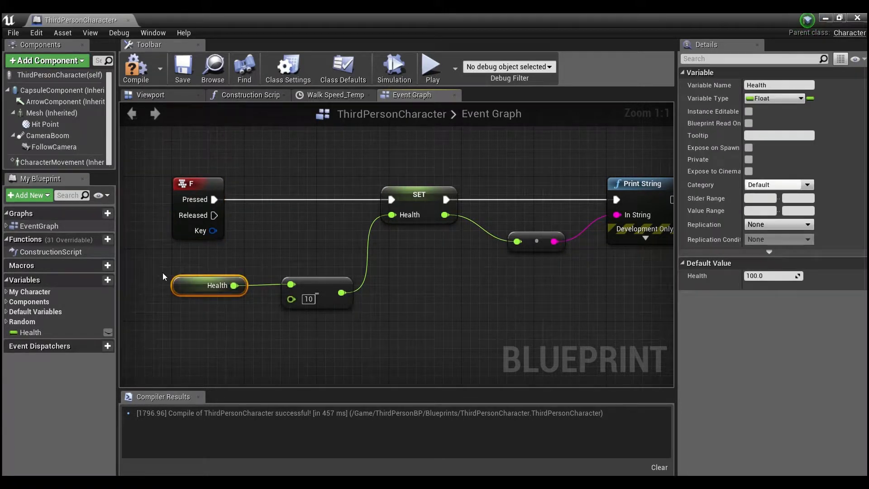
click(418, 193)
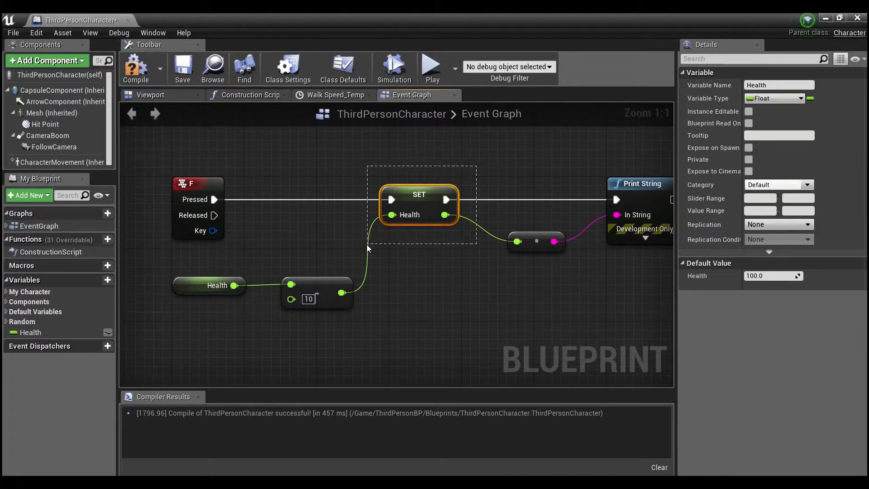
mouse_move(216, 285)
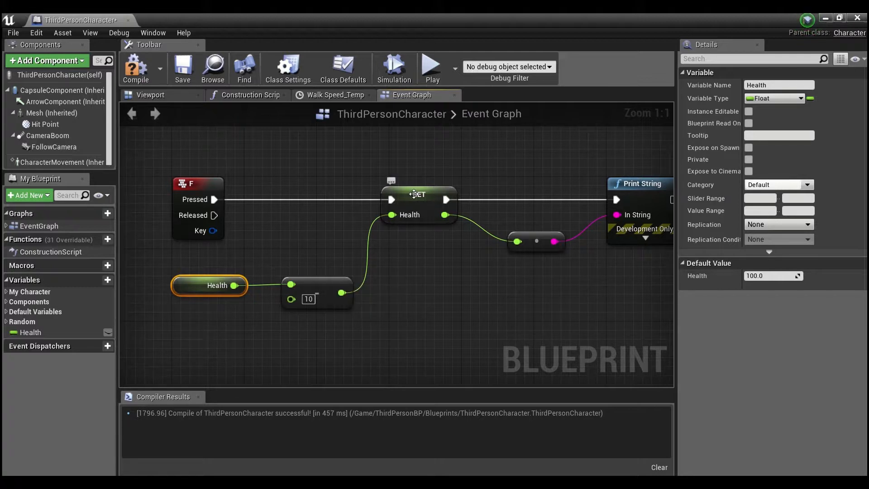
mouse_move(639, 184)
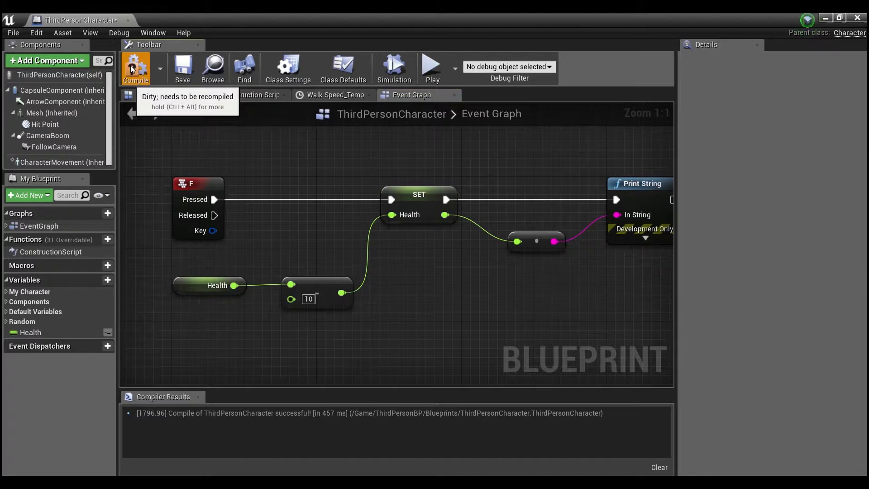
- Compile the blueprint, play-test the level, and reopen ThirdPersonCharacter
click(134, 65)
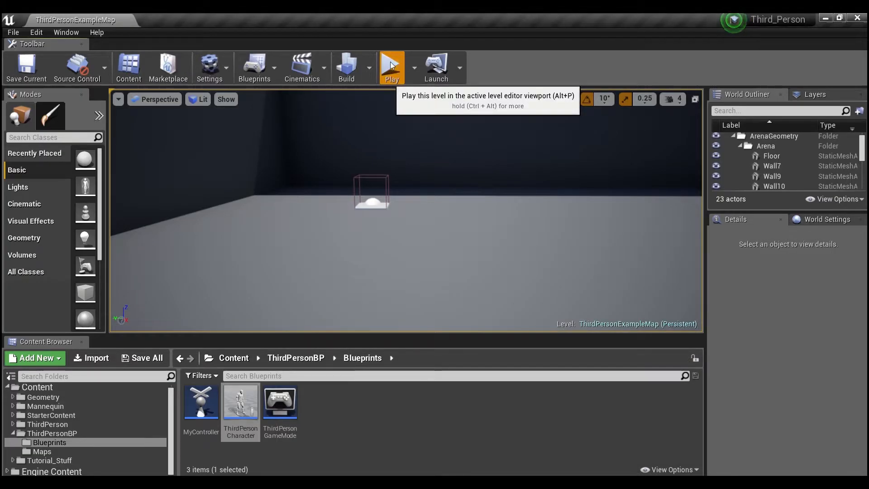
click(391, 65)
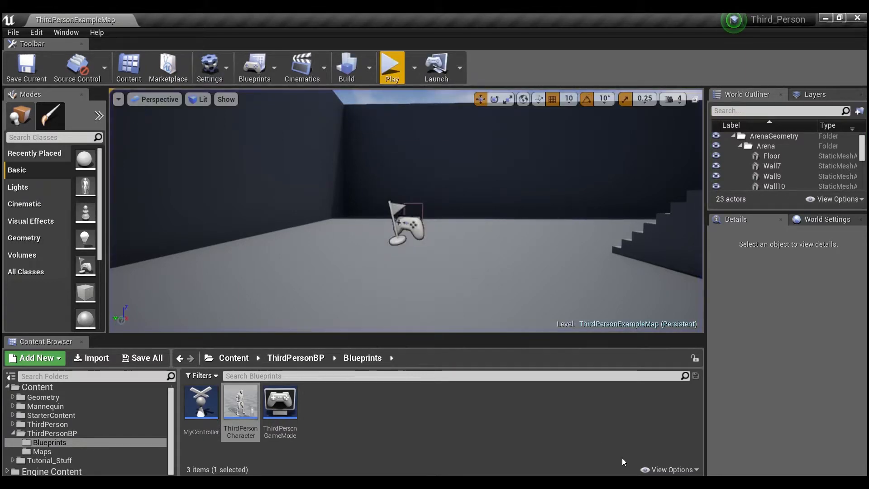
double_click(240, 402)
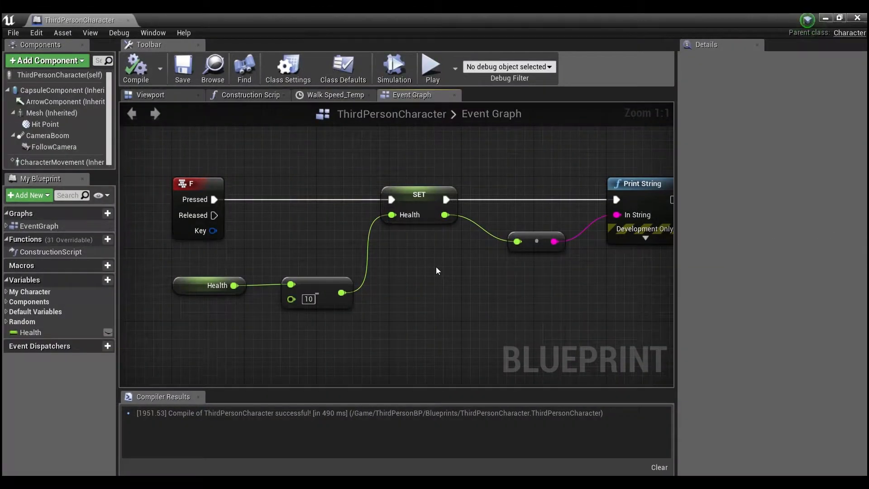
mouse_move(583, 194)
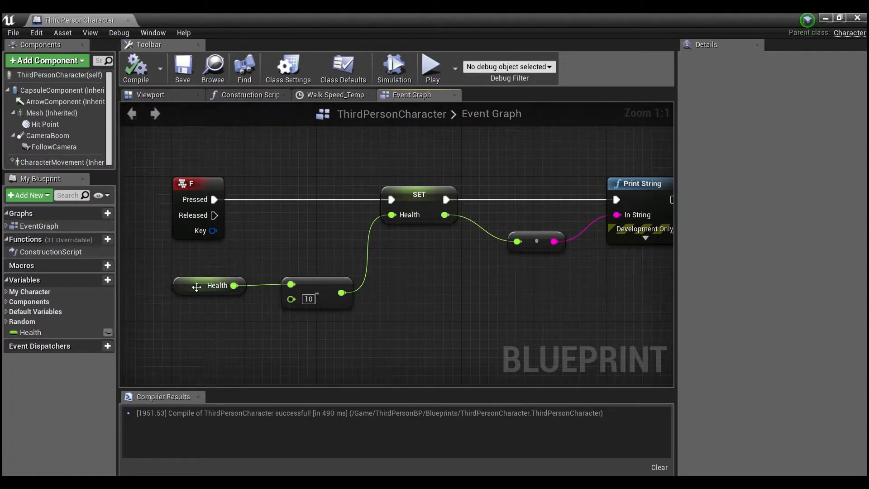
click(210, 285)
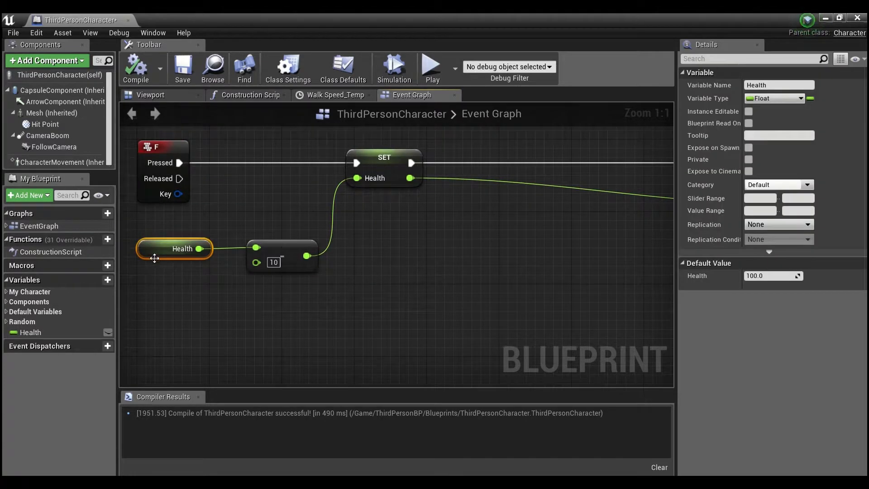
mouse_move(275, 241)
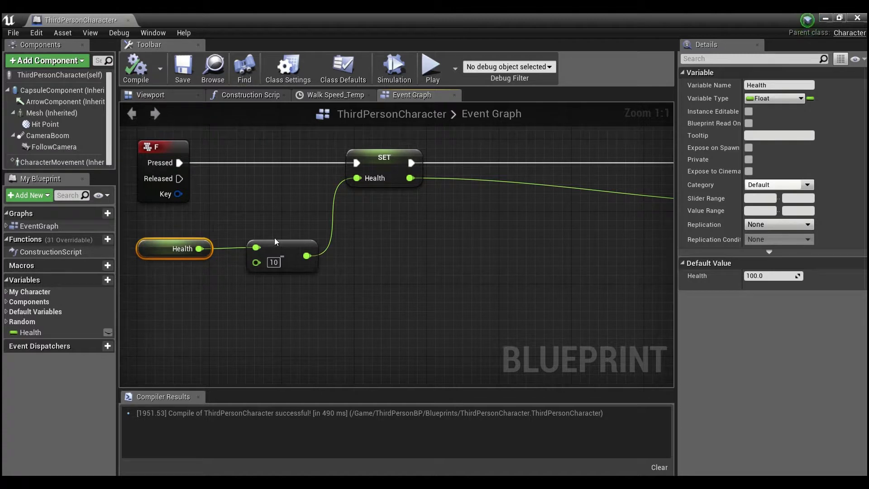
mouse_move(428, 315)
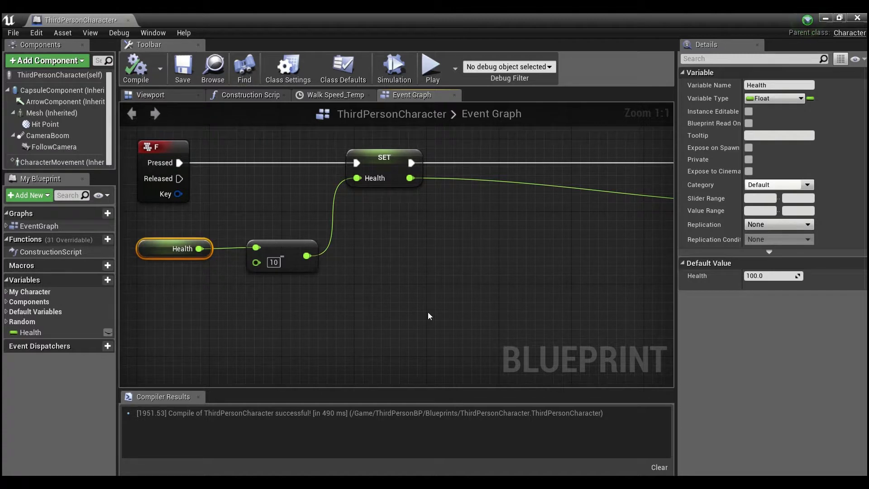
right_click(428, 316)
text(get)
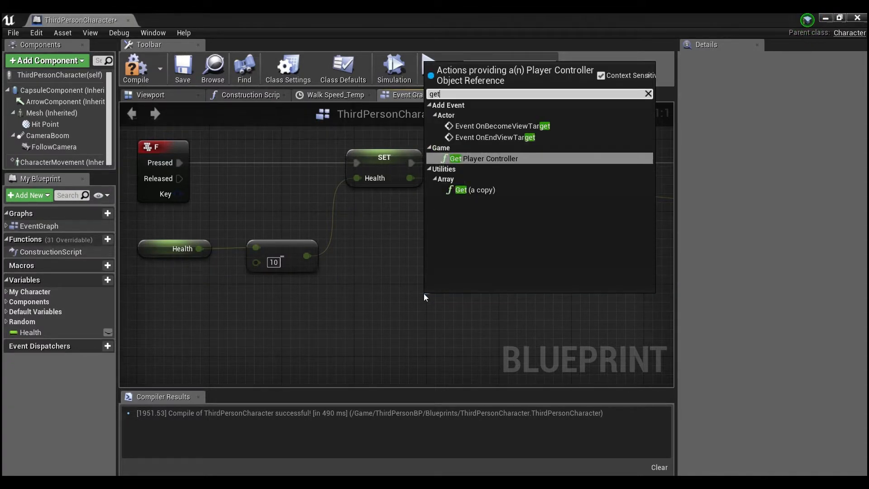
- Add Get Player Controller and feed its Return Value into Quit Game's Specific Player pin
click(488, 159)
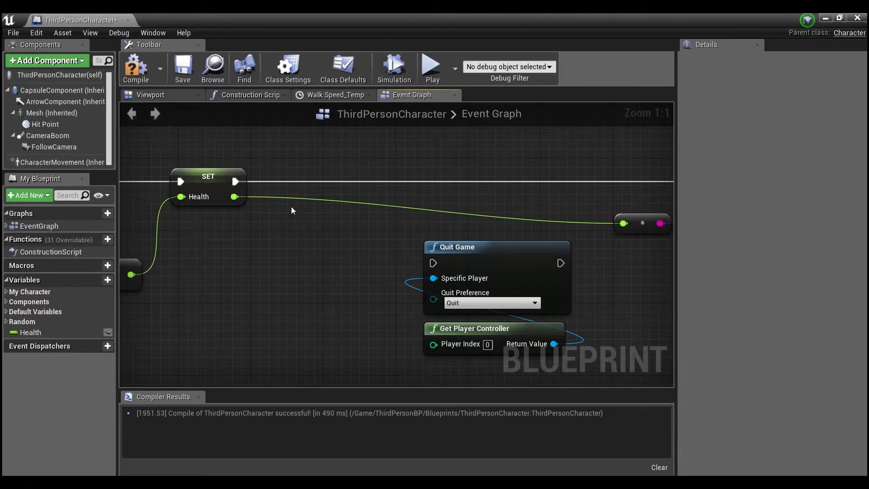
click(453, 246)
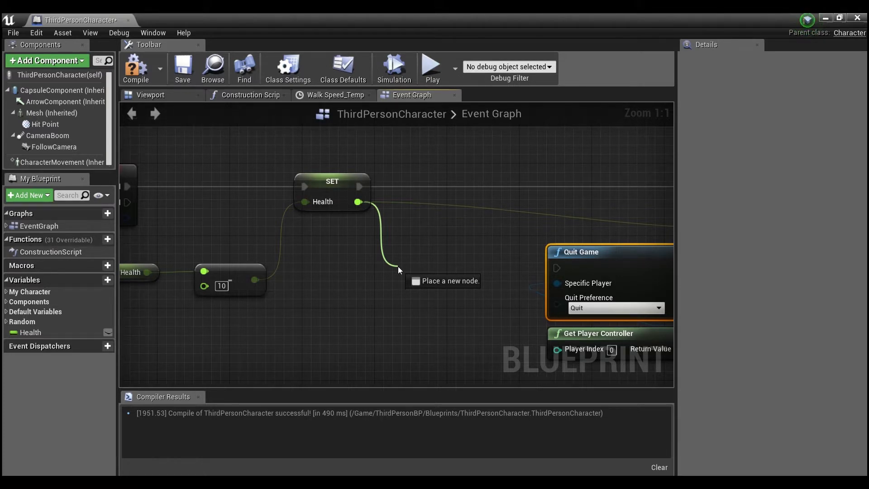
- Add an Equal (float) node off the Set Health output to compare Health with 0.0
drag(358, 201, 398, 270)
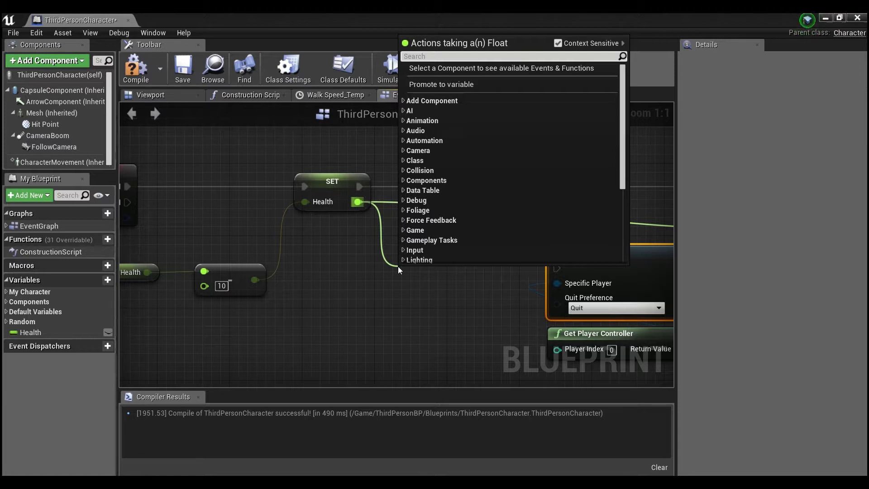
text(equal)
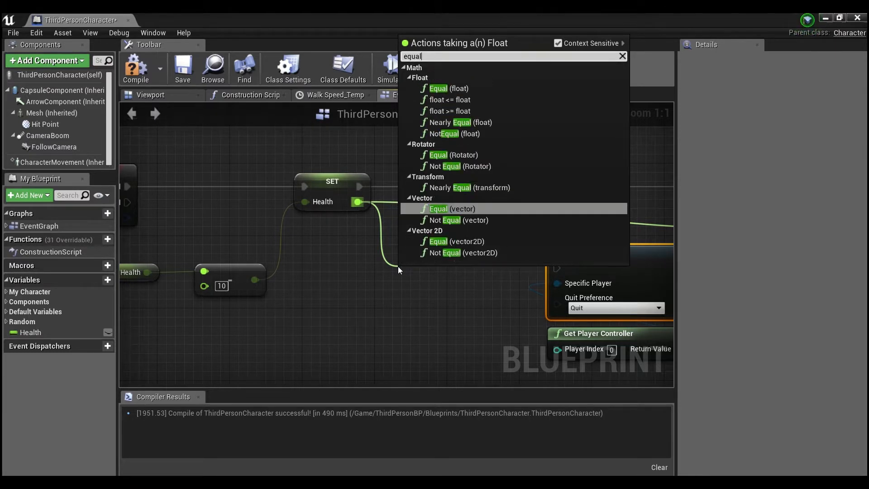
mouse_move(459, 165)
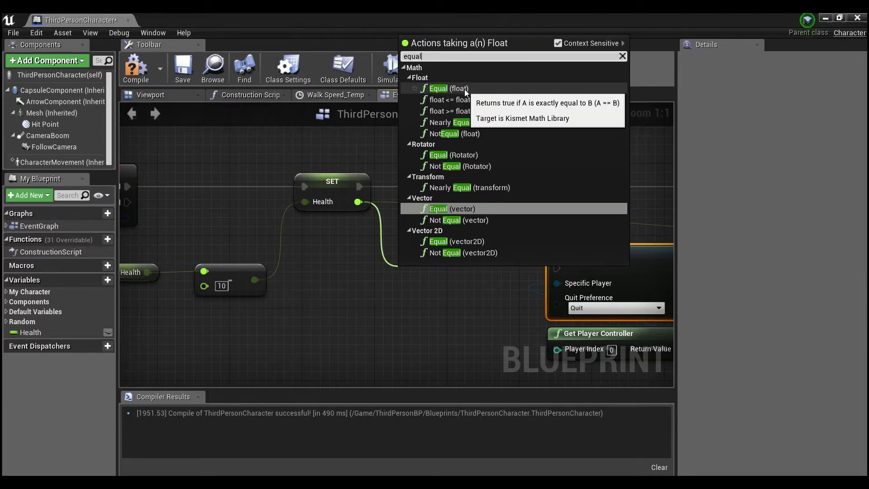
mouse_move(446, 99)
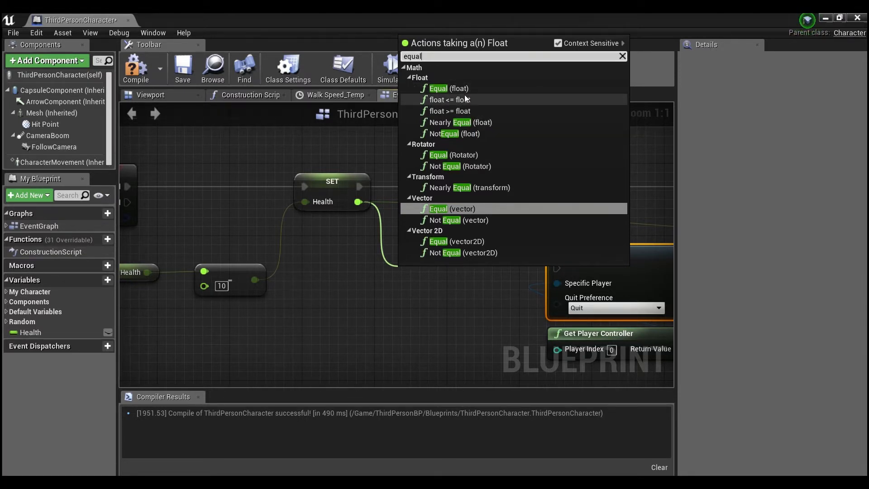
click(447, 88)
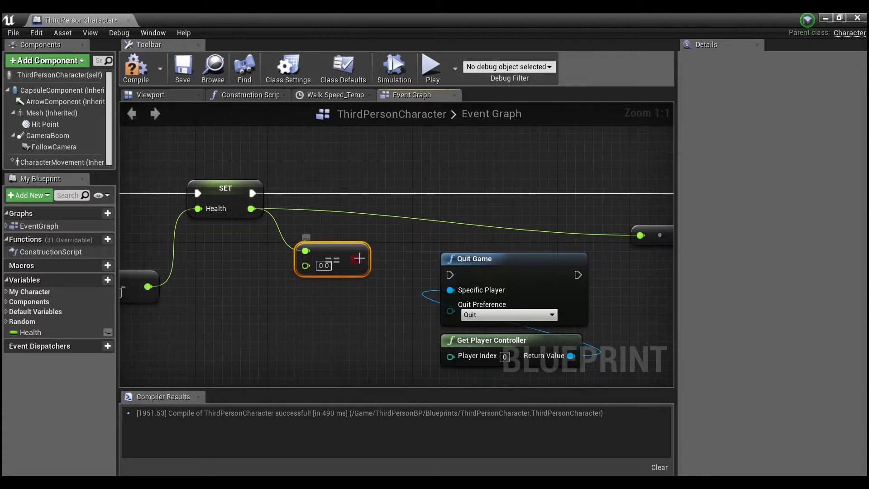
- Add a Branch on the == result, True to Quit Game, False to Print String of Health
drag(360, 258, 400, 177)
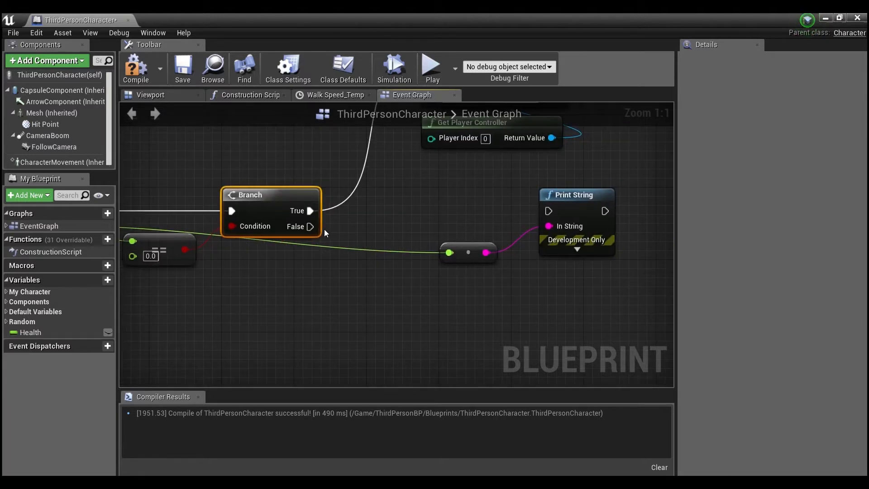
drag(311, 211, 548, 211)
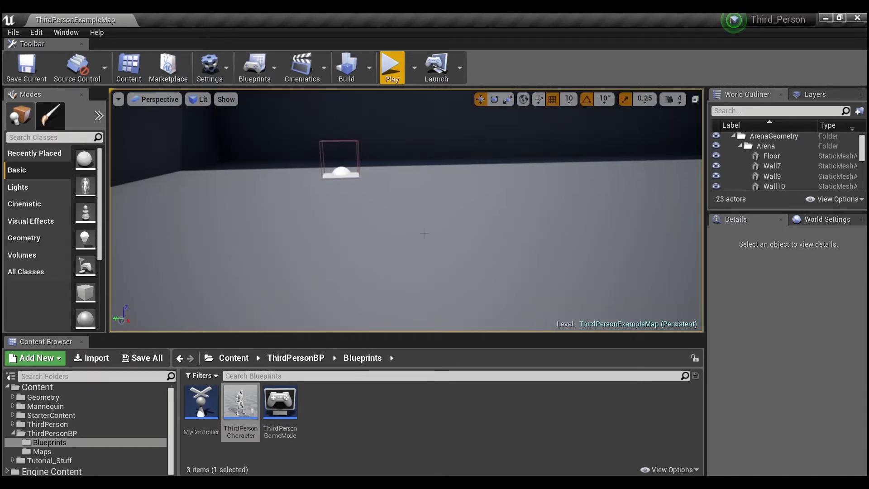
- Reopen ThirdPersonCharacter from the Content Browser to show the compiled Event Graph
double_click(239, 402)
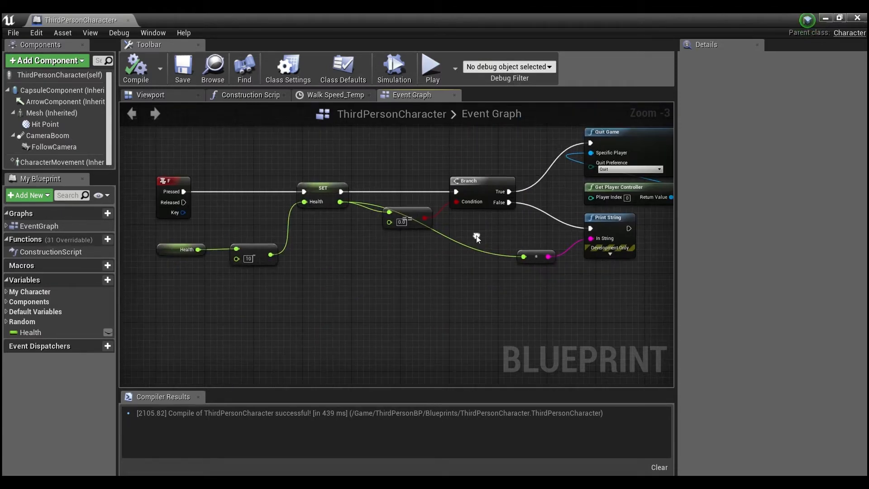
- Rearrange the nodes so the Health == 0 check sits above the main wire
click(31, 332)
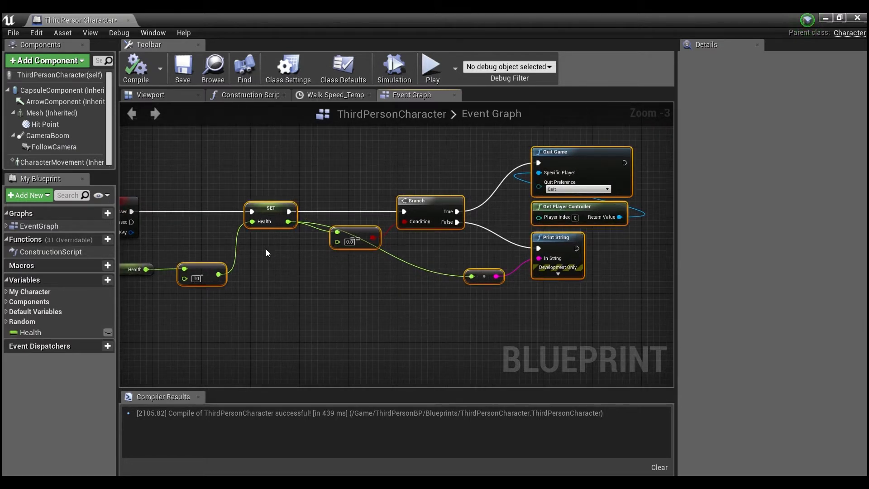
mouse_move(28, 332)
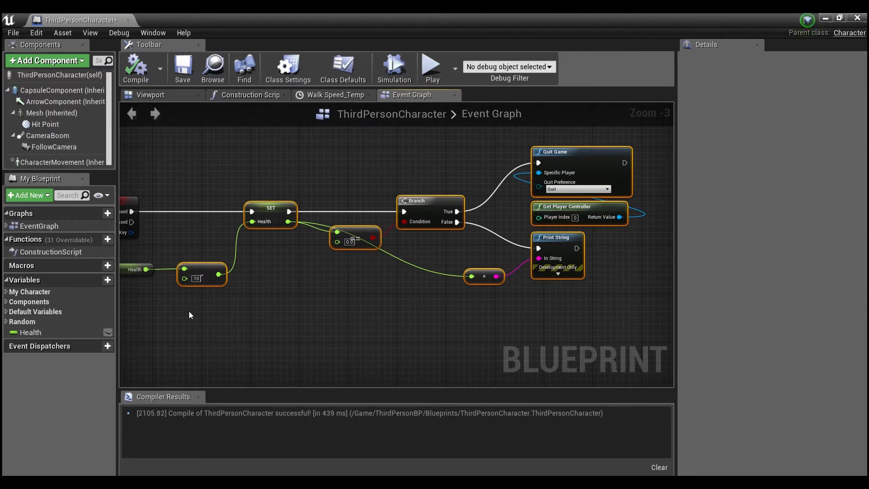
mouse_move(195, 322)
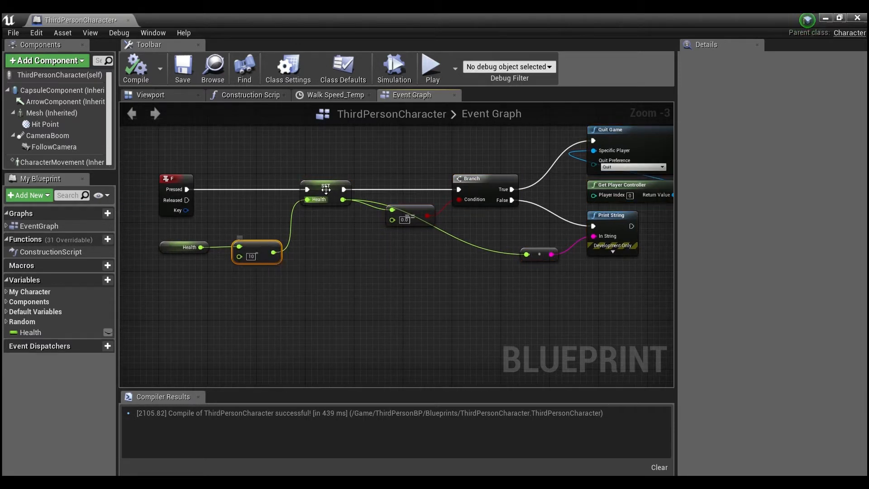
click(30, 332)
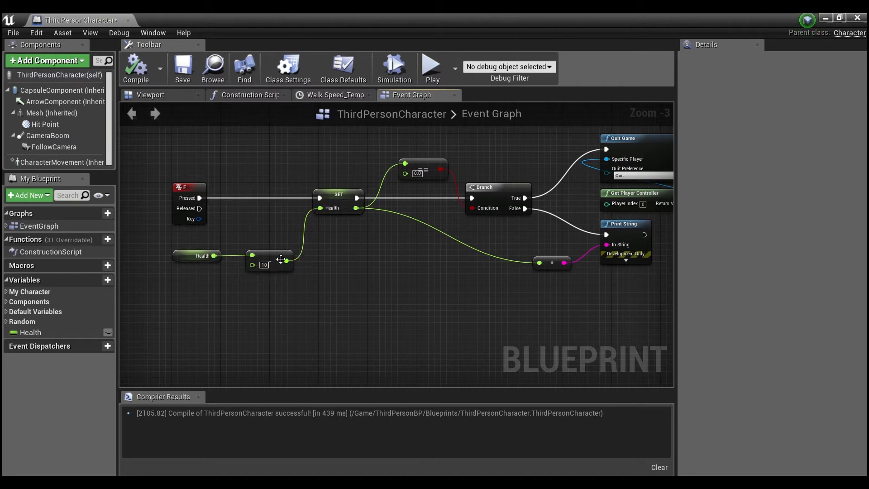
mouse_move(441, 257)
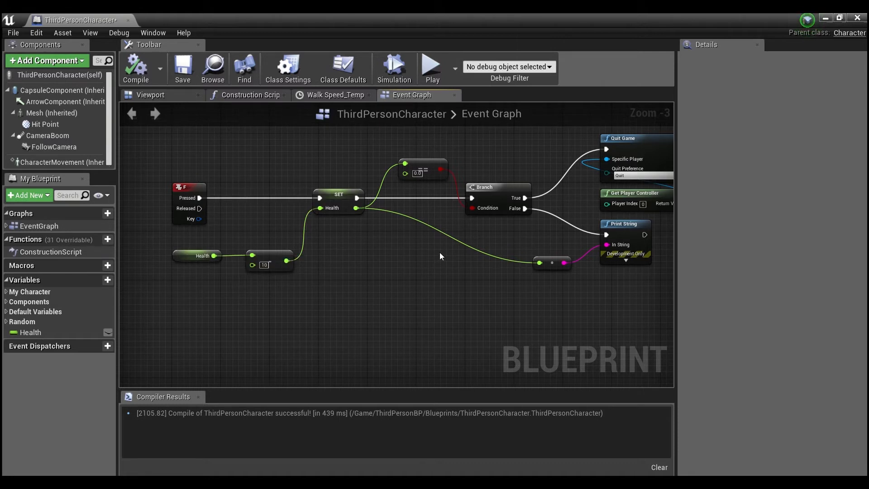
mouse_move(572, 253)
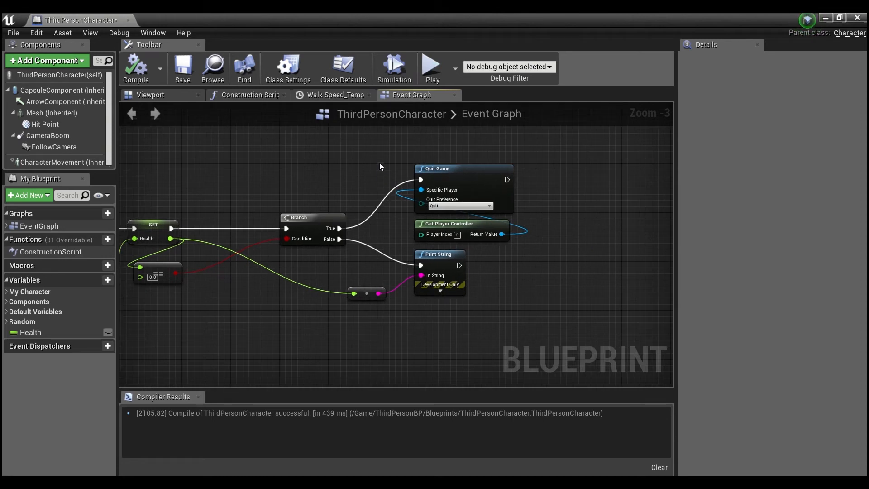
mouse_move(554, 316)
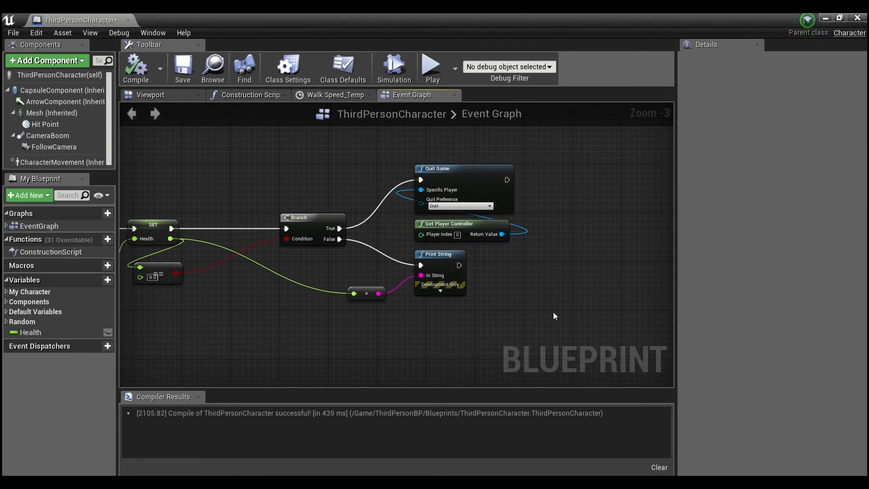
mouse_move(288, 332)
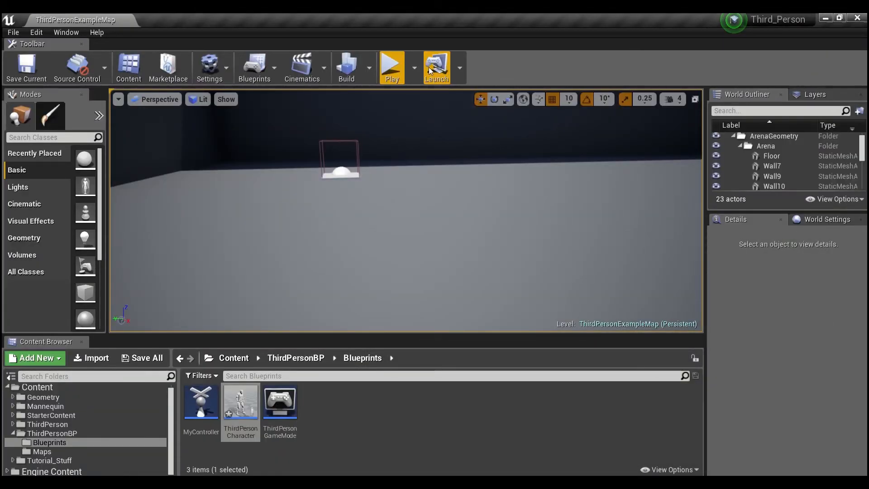
- Play-test the level showing the Health bar at 100, then reopen ThirdPersonCharacter
click(391, 65)
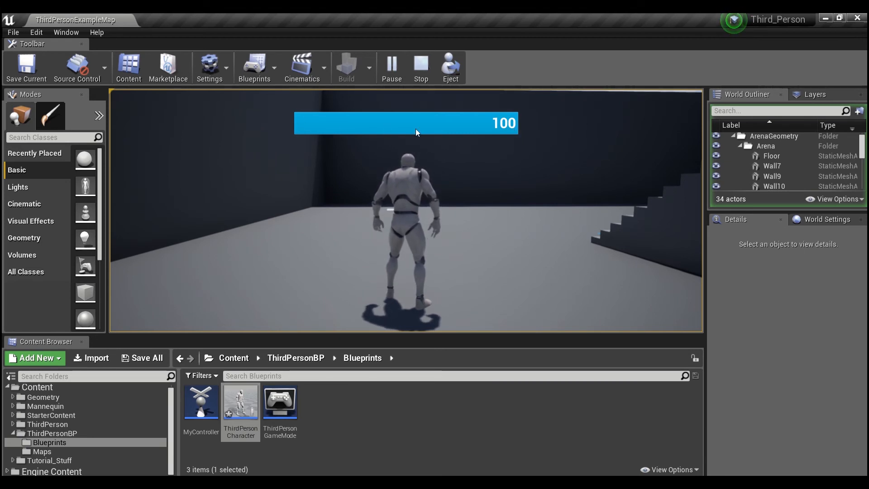
mouse_move(567, 154)
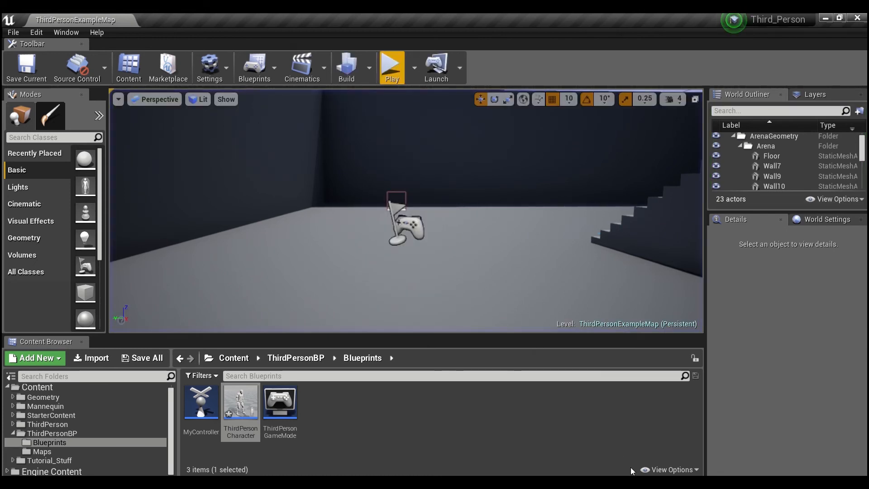
double_click(240, 401)
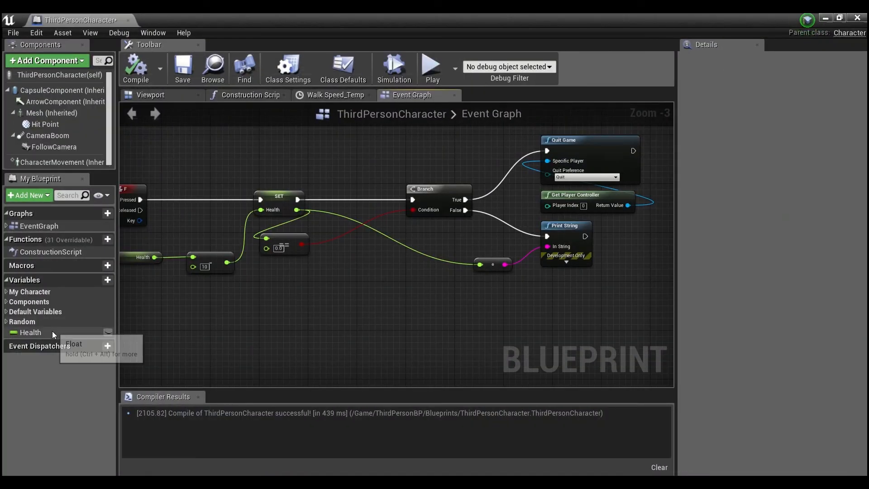
- Select the Health variable to show its Float details with default value 100
click(30, 333)
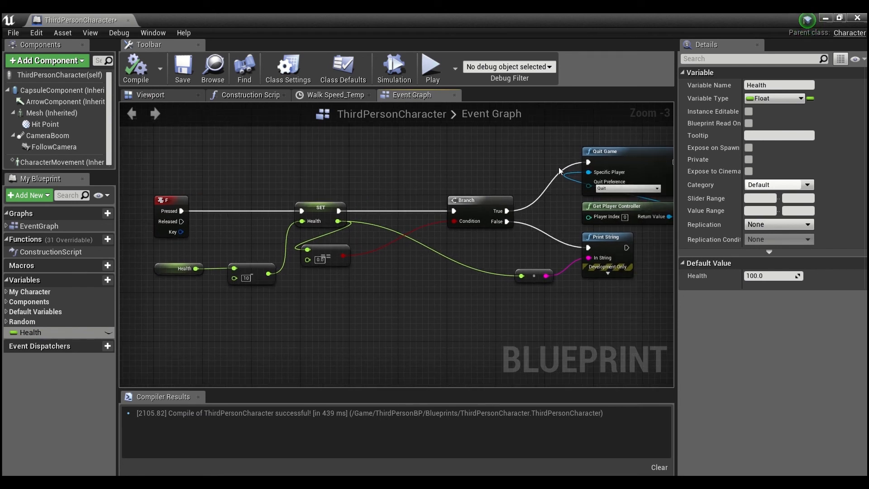
mouse_move(317, 192)
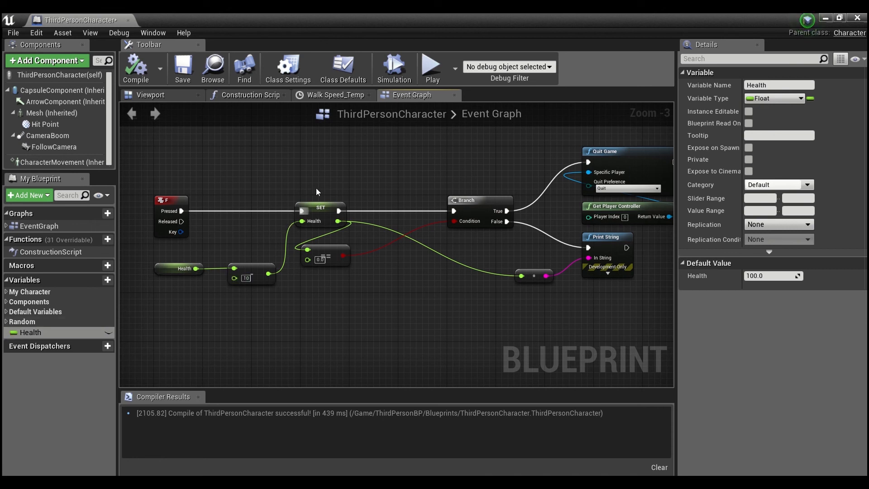
mouse_move(432, 309)
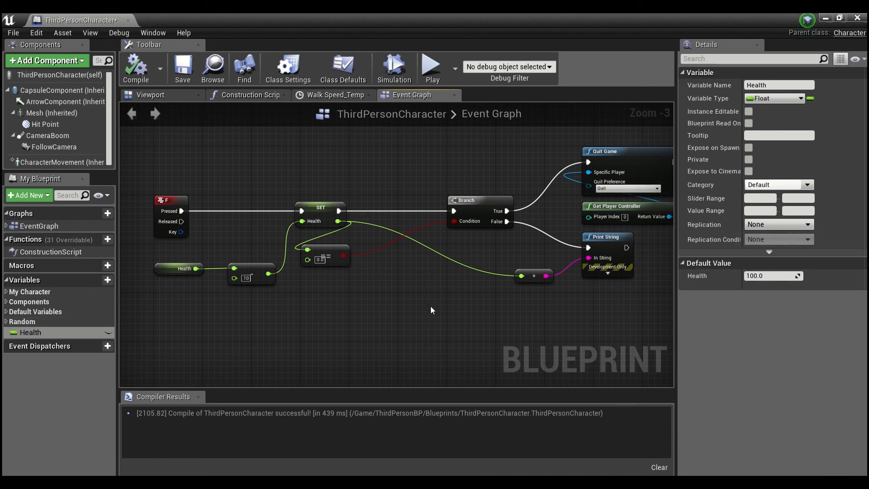
mouse_move(414, 199)
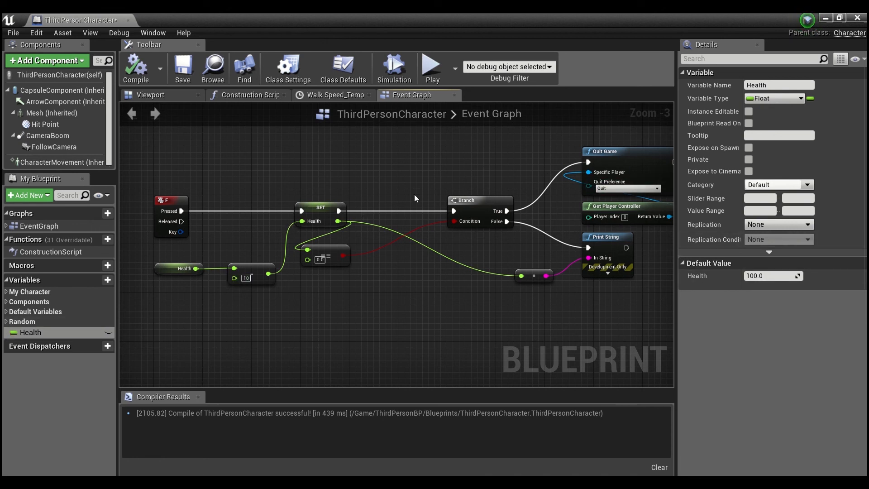